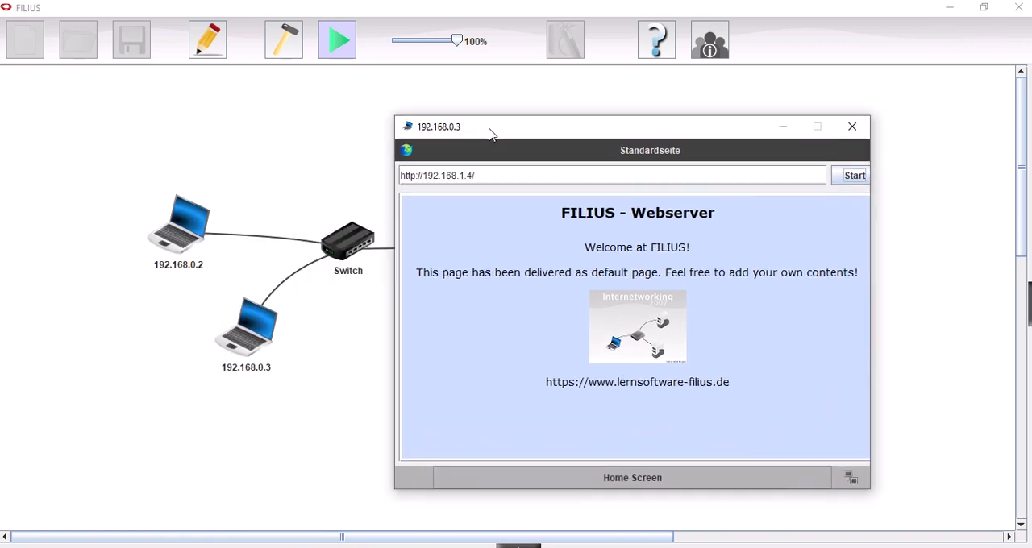
# Nudge the laptop's browser window right and select the server address in its URL
pyautogui.moveTo(488, 126); pyautogui.dragTo(539, 140)
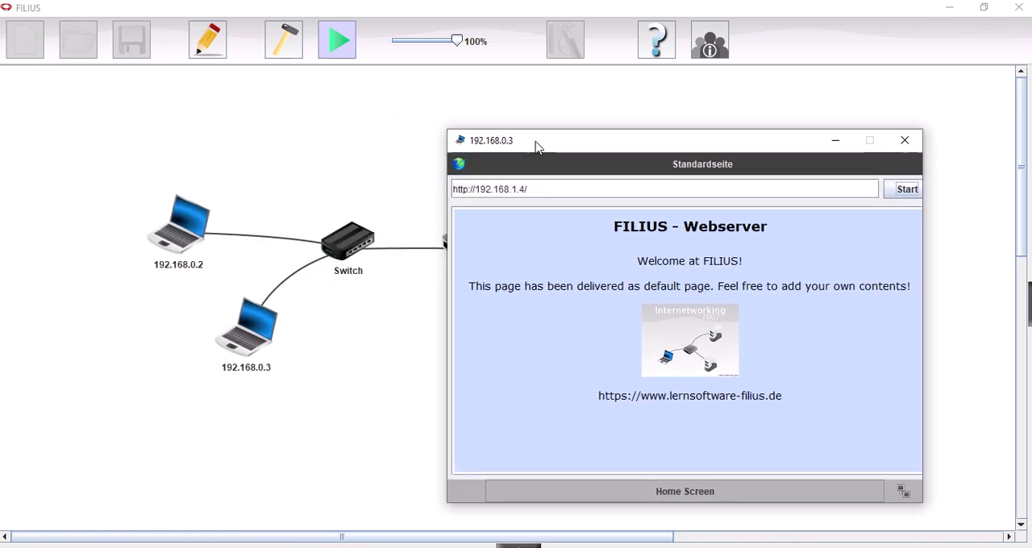
pyautogui.doubleClick(492, 189)
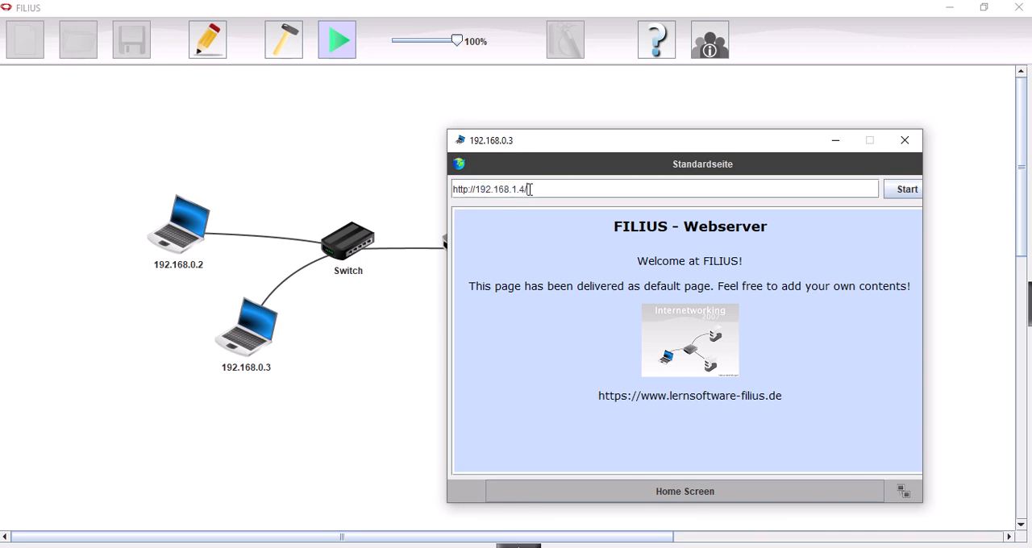
pyautogui.doubleClick(489, 188)
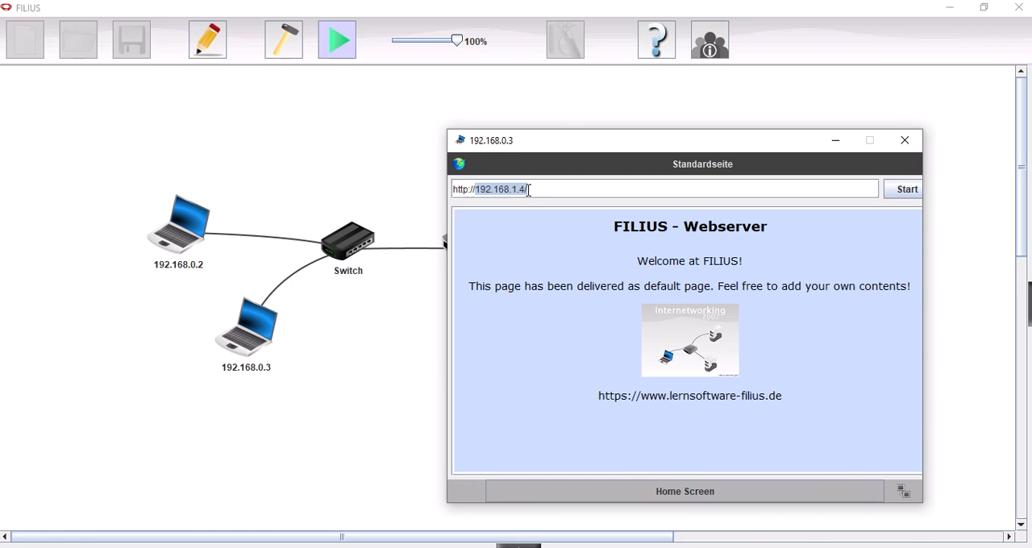
pyautogui.moveTo(802, 262)
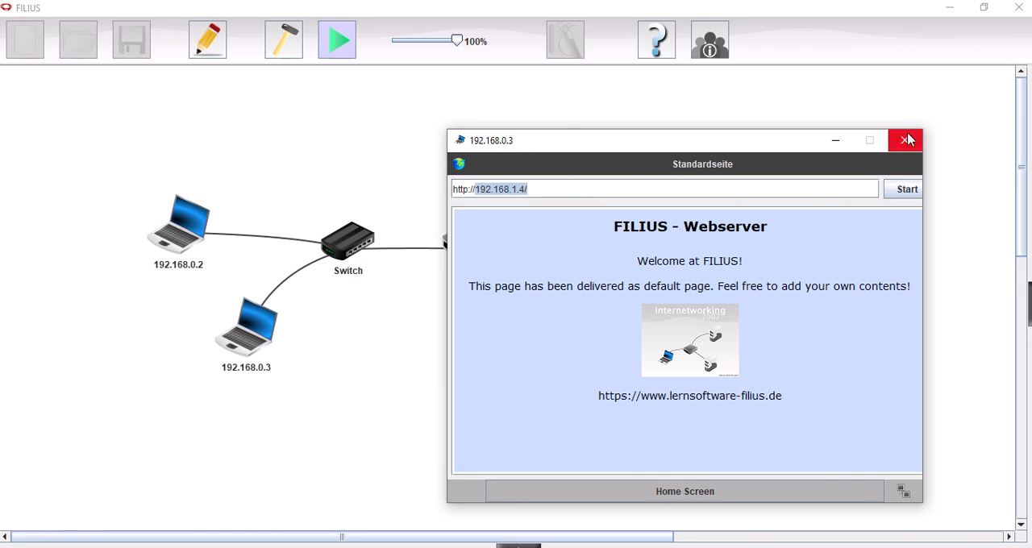
pyautogui.moveTo(904, 140)
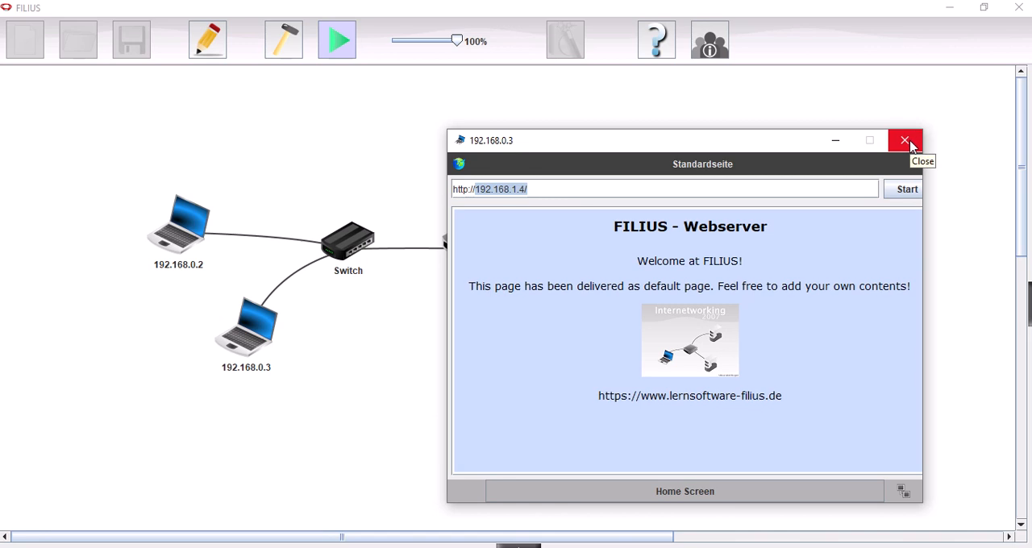
# Close the browser, enter design mode and add a router with three network interfaces
pyautogui.click(904, 140)
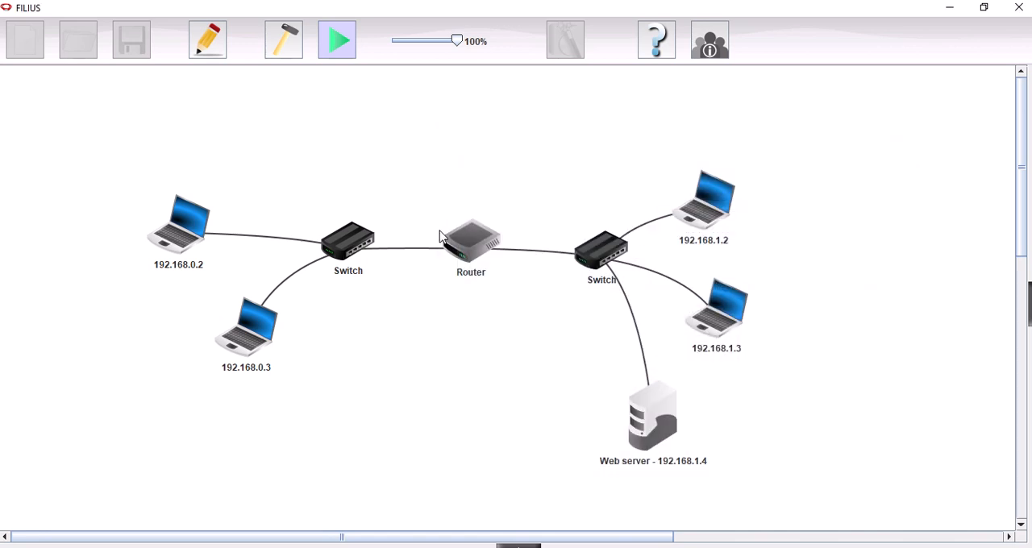
pyautogui.click(283, 39)
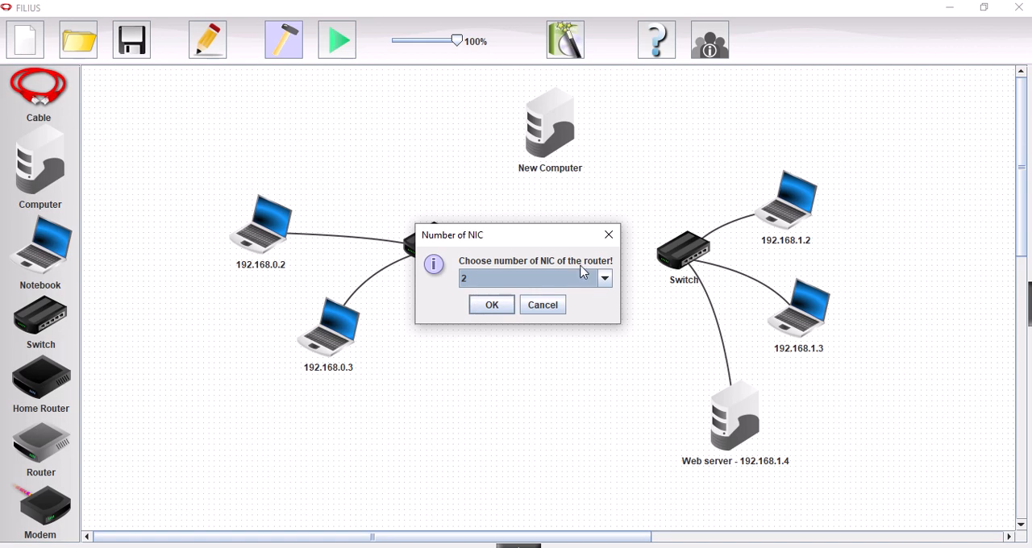
pyautogui.click(603, 278)
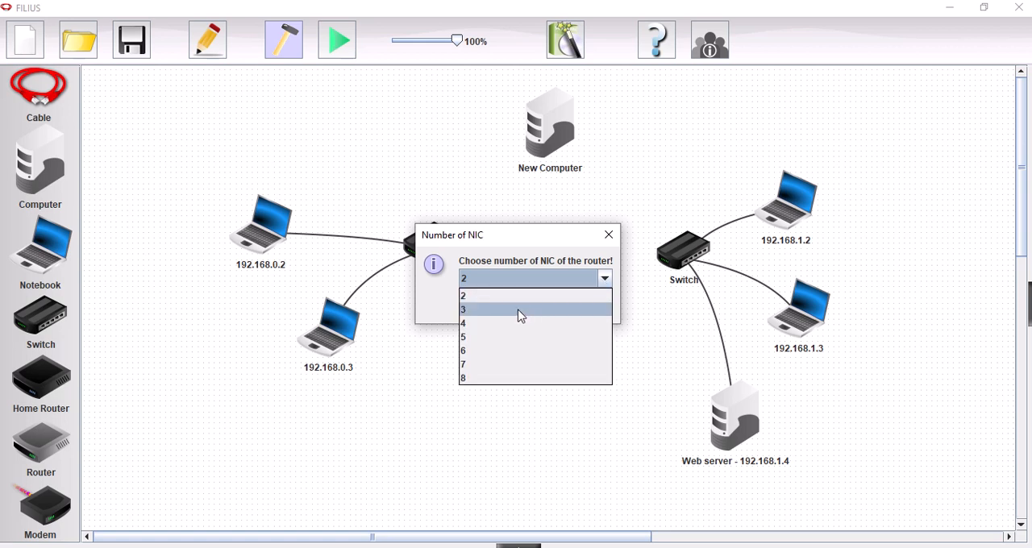
pyautogui.click(463, 308)
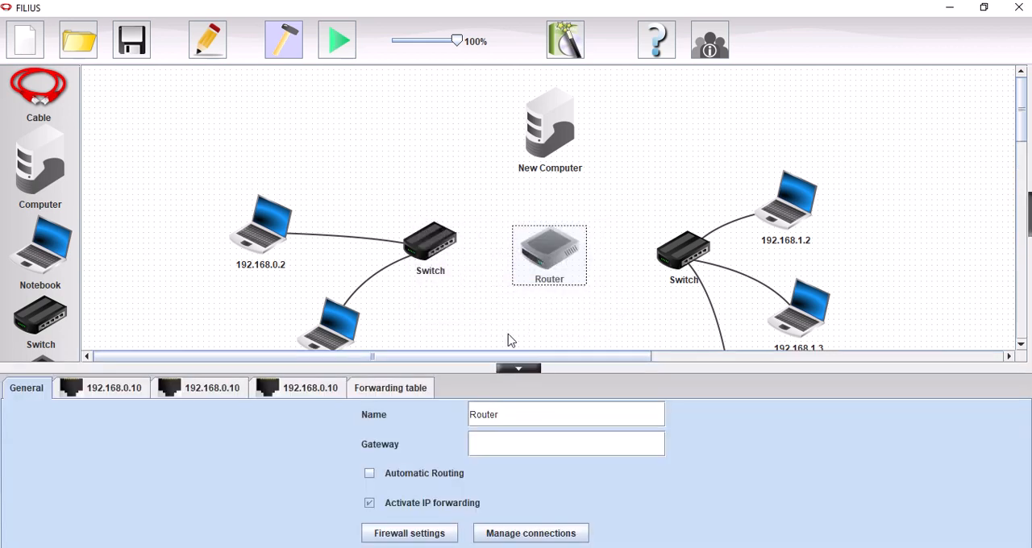
pyautogui.moveTo(352, 351)
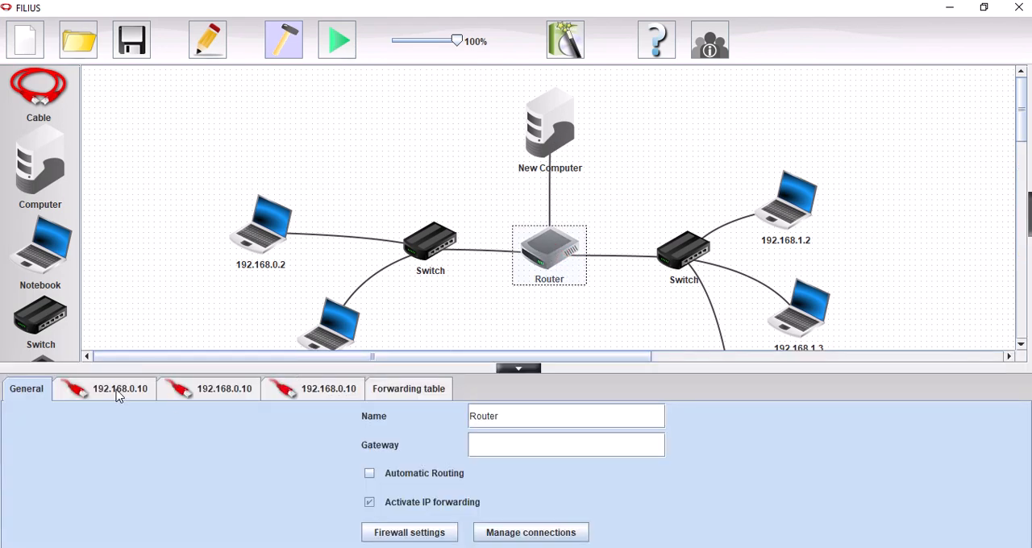
# Set the router interface addresses to 192.168.0.1 and 3.3.3.1
pyautogui.click(103, 388)
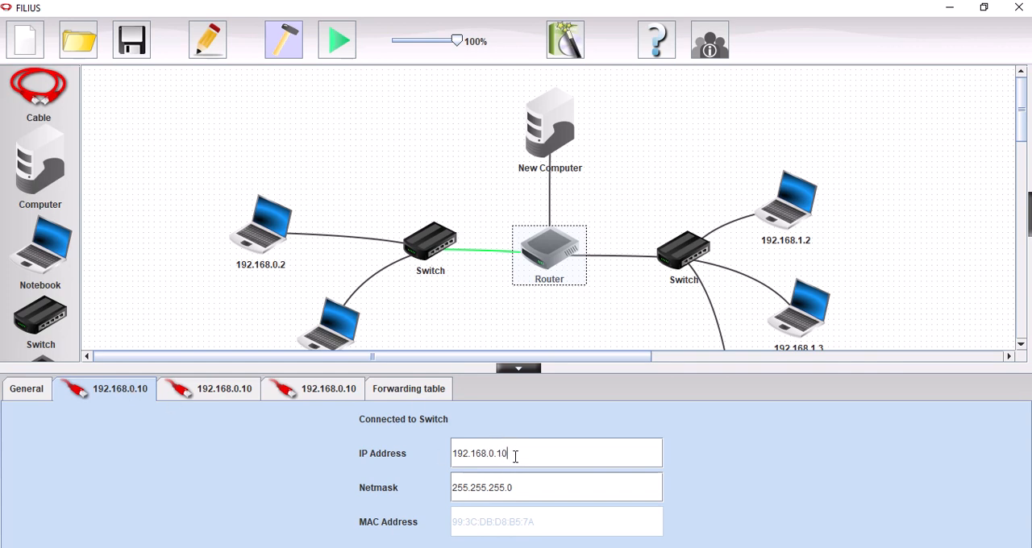
pyautogui.press('Backspace')
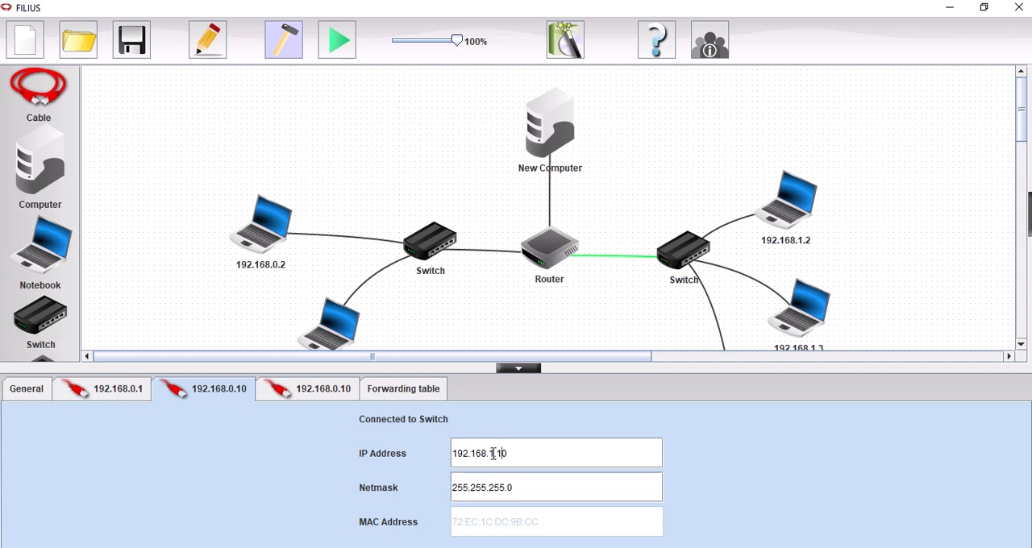
pyautogui.write('1')
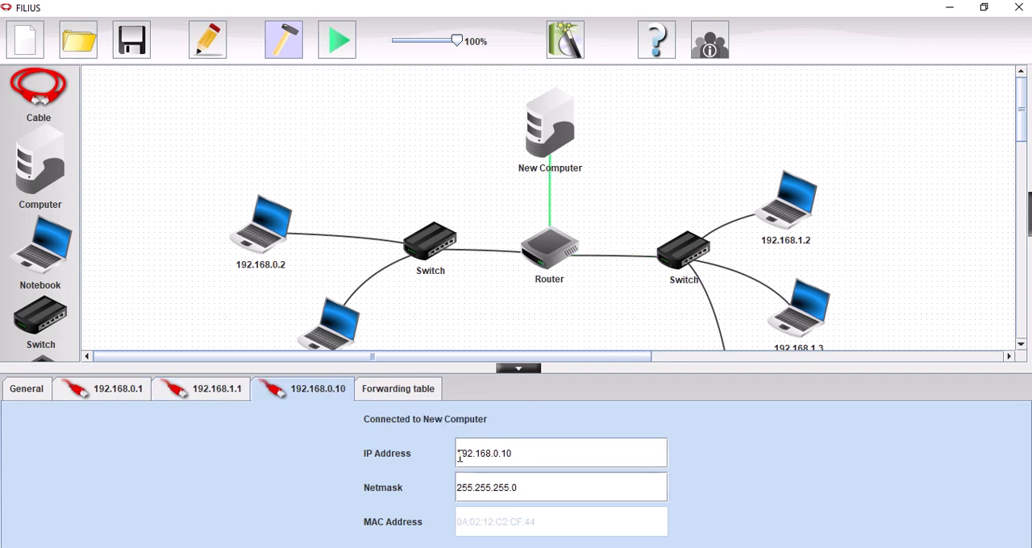
pyautogui.tripleClick(484, 453)
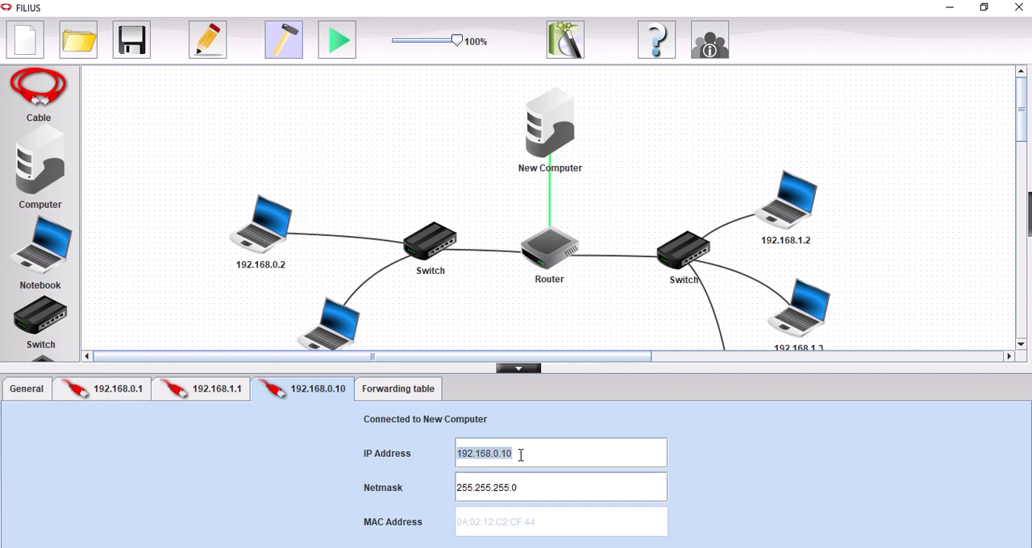
pyautogui.write('3.3.3.1')
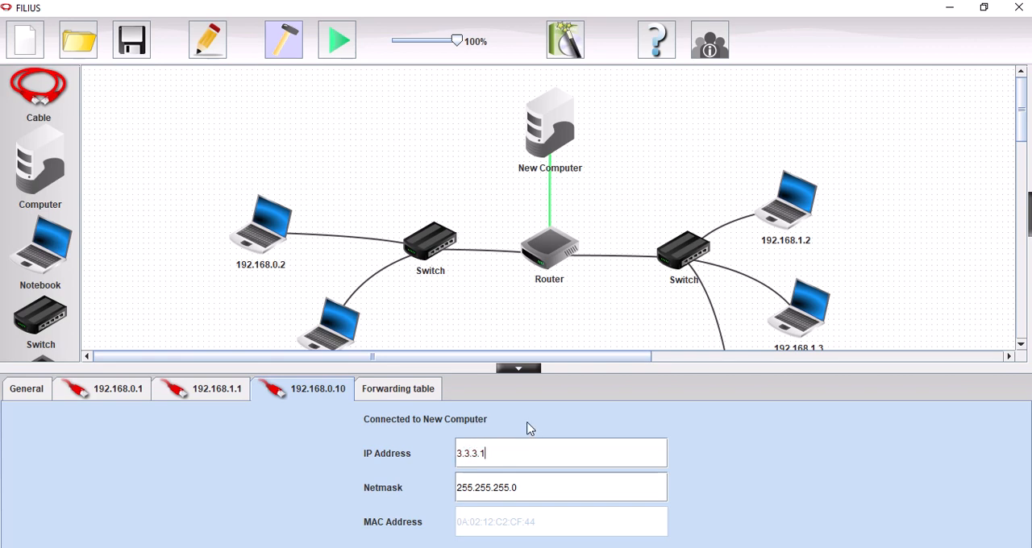
pyautogui.moveTo(580, 417)
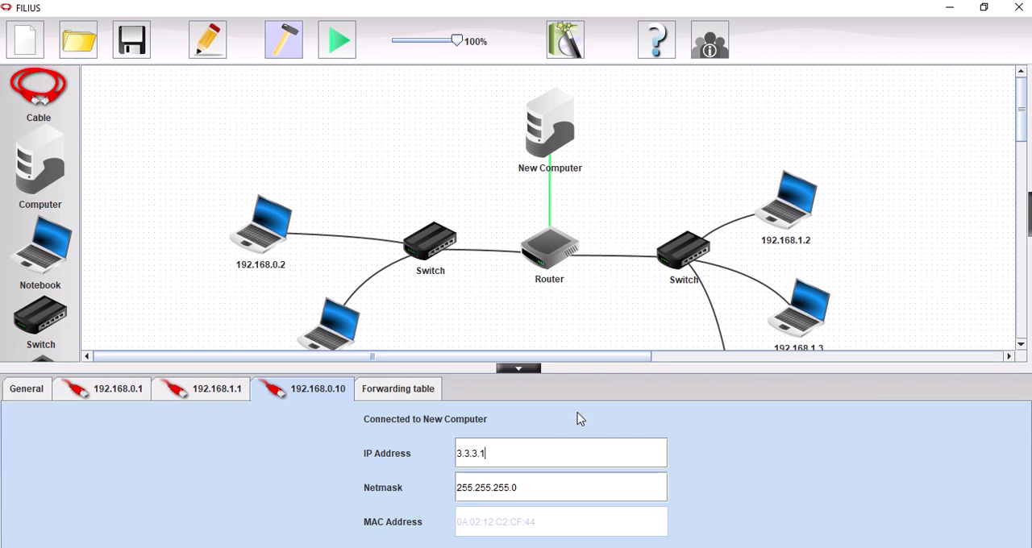
pyautogui.moveTo(562, 417)
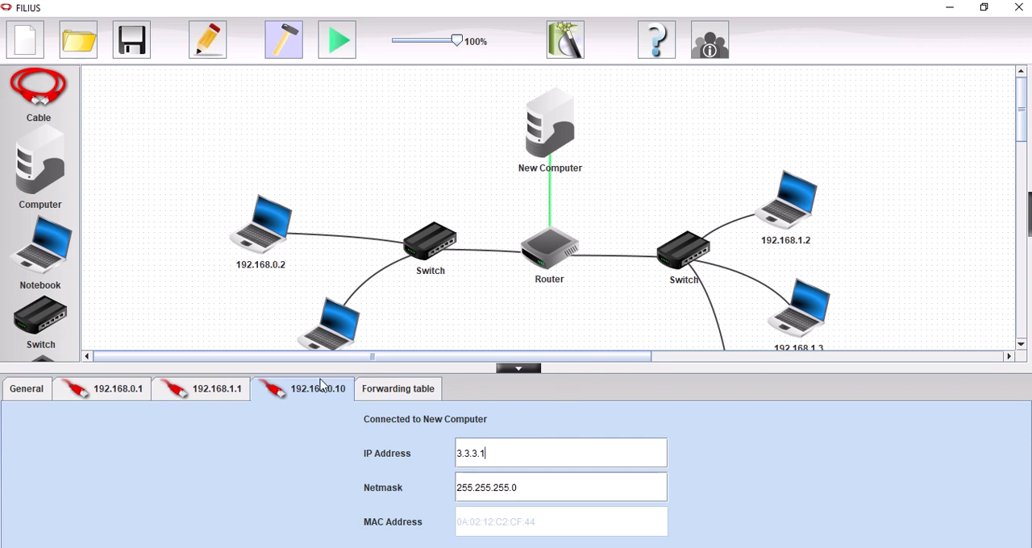
# Enable automatic routing on the router and review its second and third interfaces
pyautogui.click(26, 389)
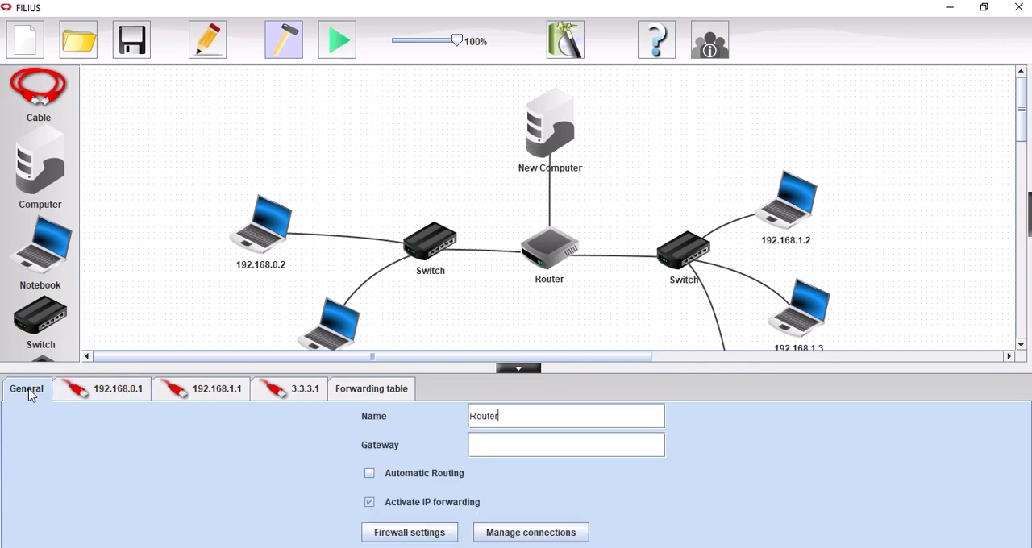
pyautogui.click(370, 473)
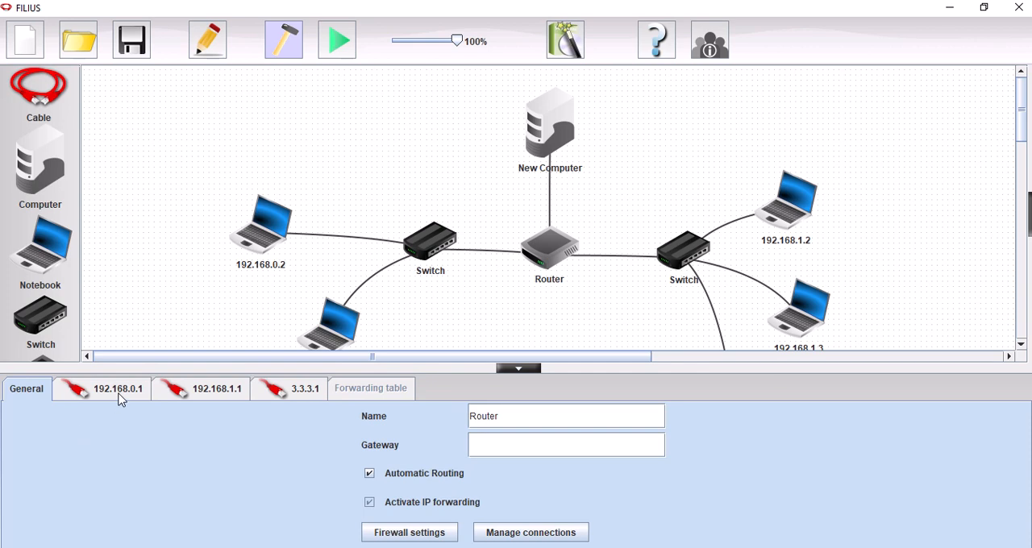
pyautogui.click(200, 388)
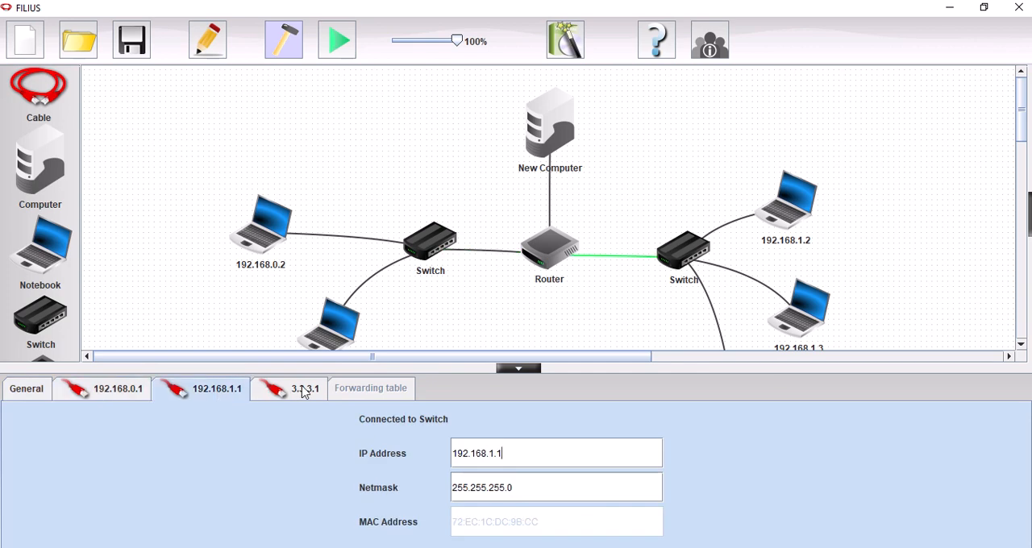
pyautogui.click(288, 387)
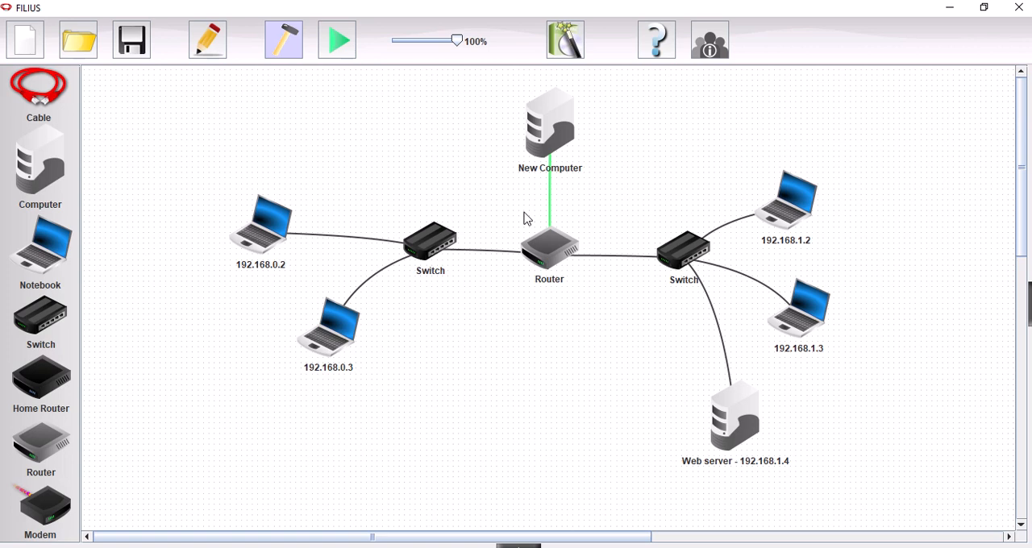
pyautogui.moveTo(559, 142)
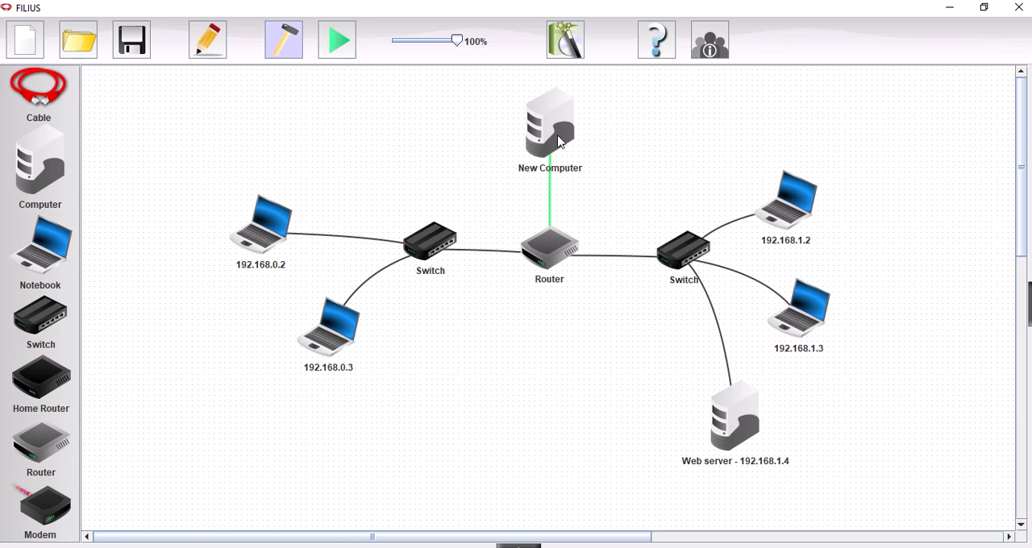
# Give the new computer IP address 3.3.3.2 and gateway 3.3.3.1
pyautogui.doubleClick(550, 124)
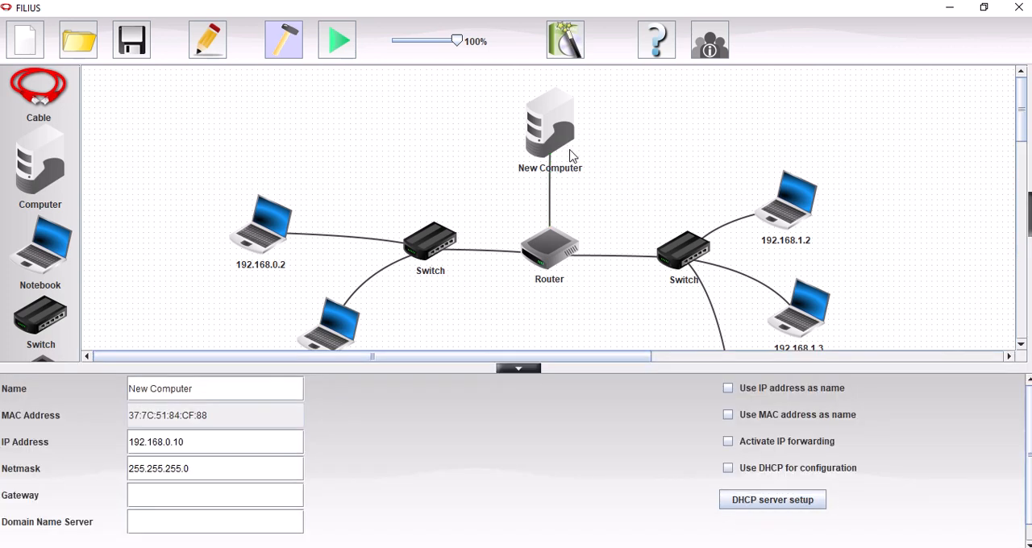
pyautogui.doubleClick(158, 442)
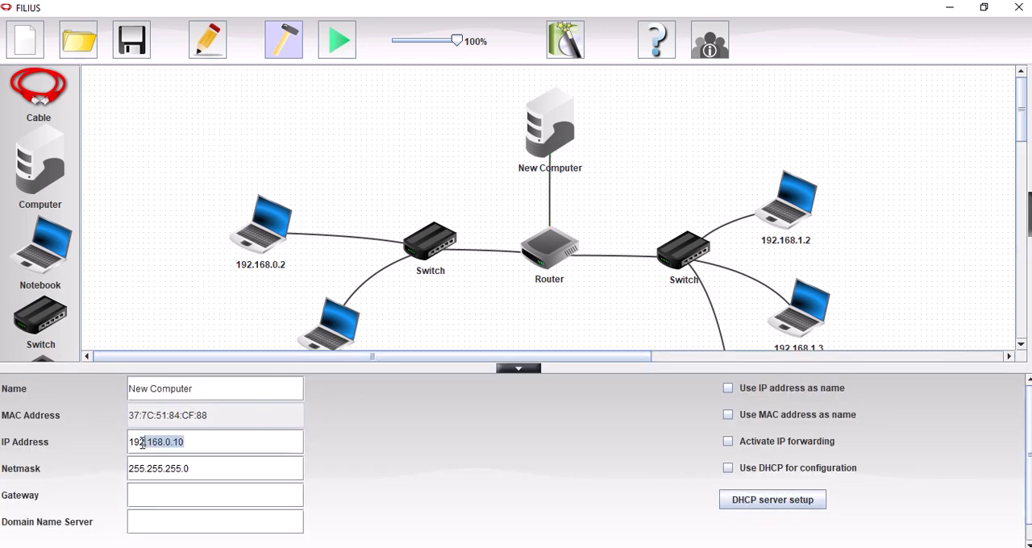
pyautogui.write('3')
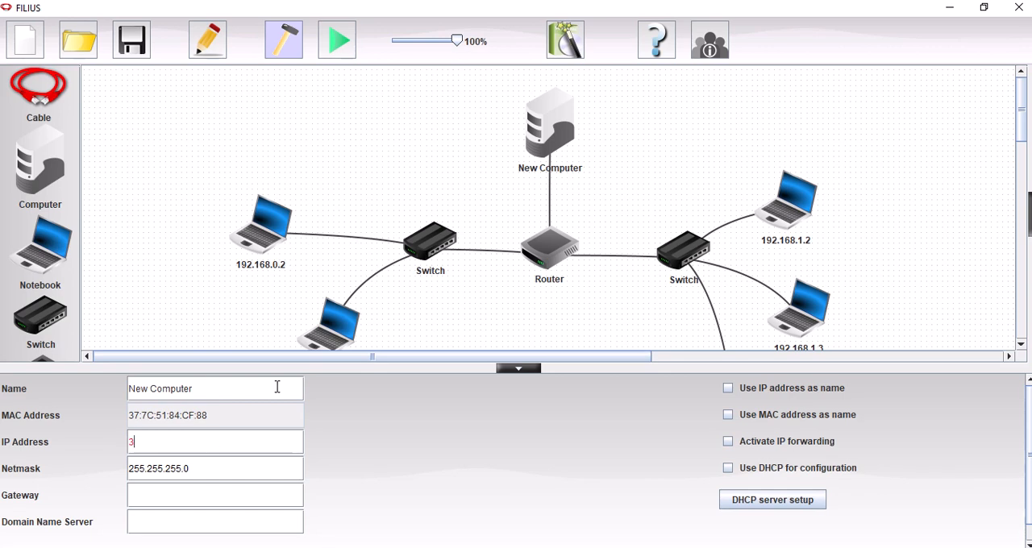
pyautogui.write('.3.3.2')
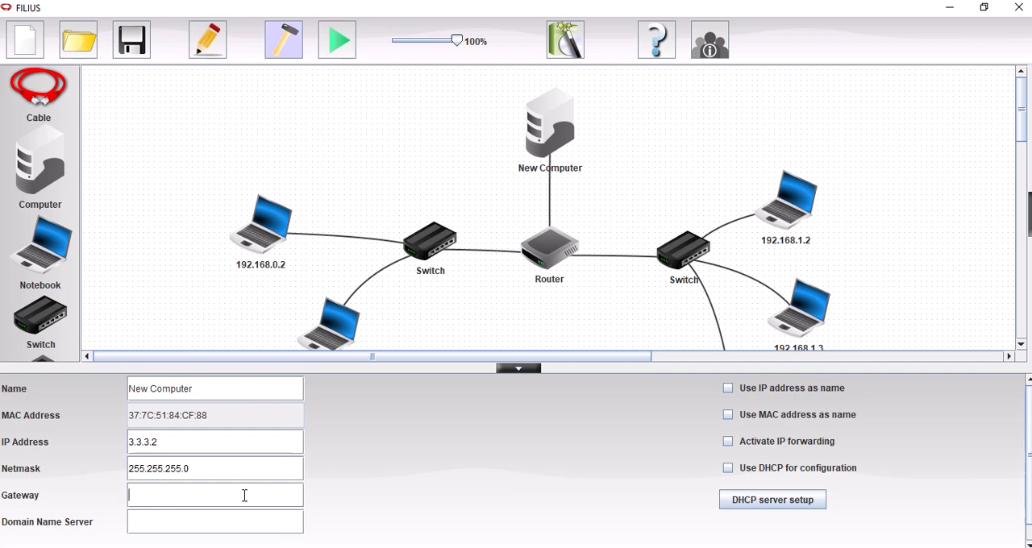
pyautogui.write('3.3.3.1')
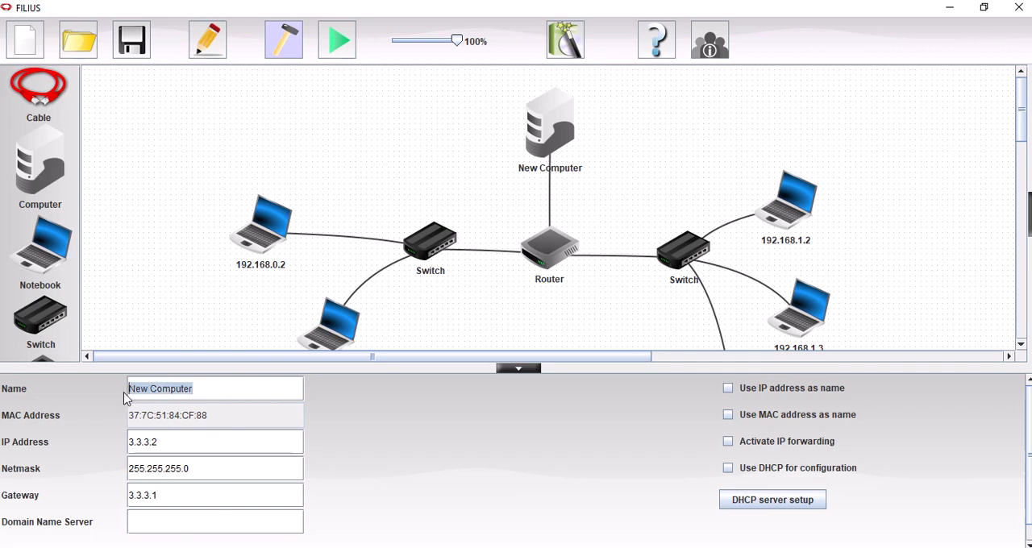
# Name the computer 'Domain name server 3.3.3.1' and collapse the settings panel
pyautogui.write('Domain name')
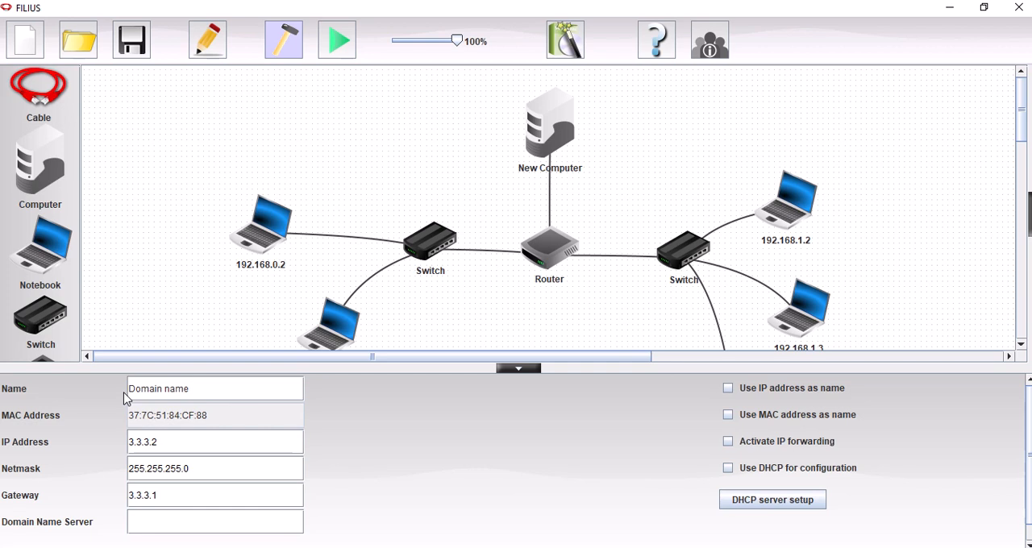
pyautogui.write('server 3.3')
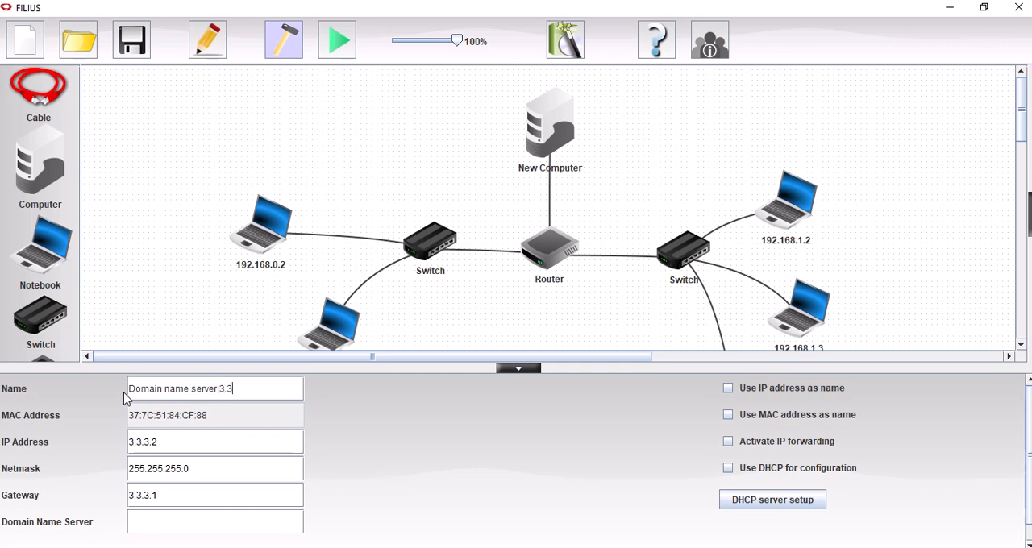
pyautogui.write('.3.1')
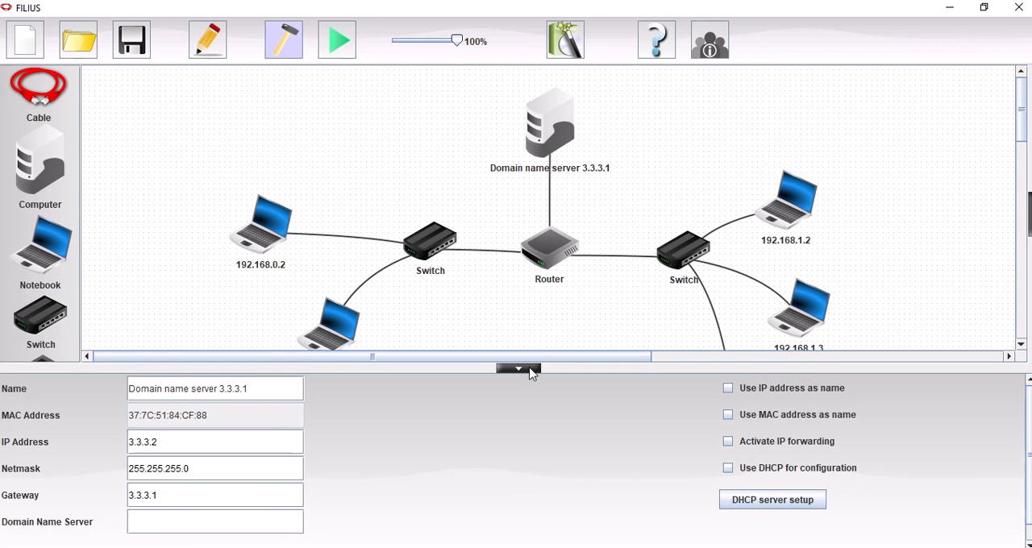
pyautogui.click(518, 369)
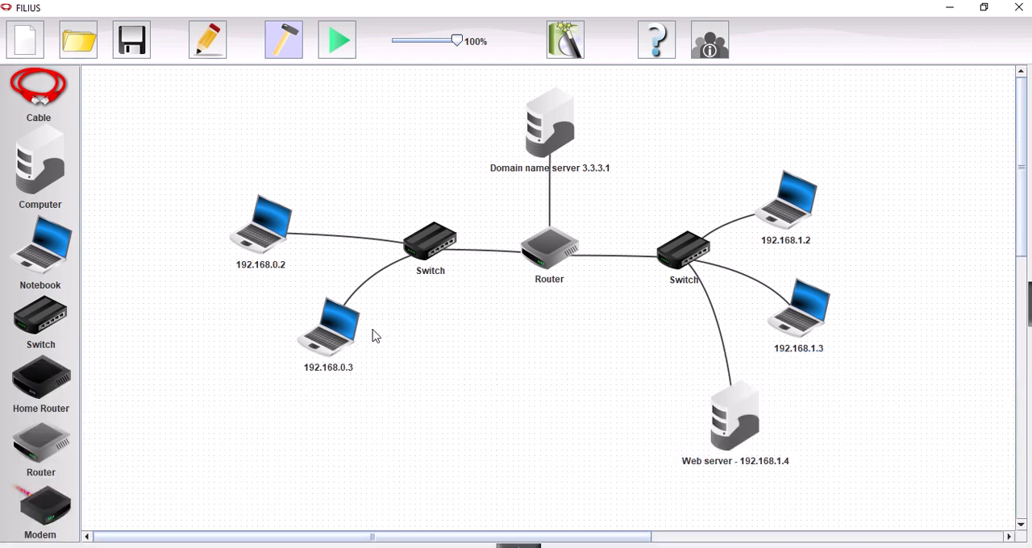
pyautogui.moveTo(341, 343)
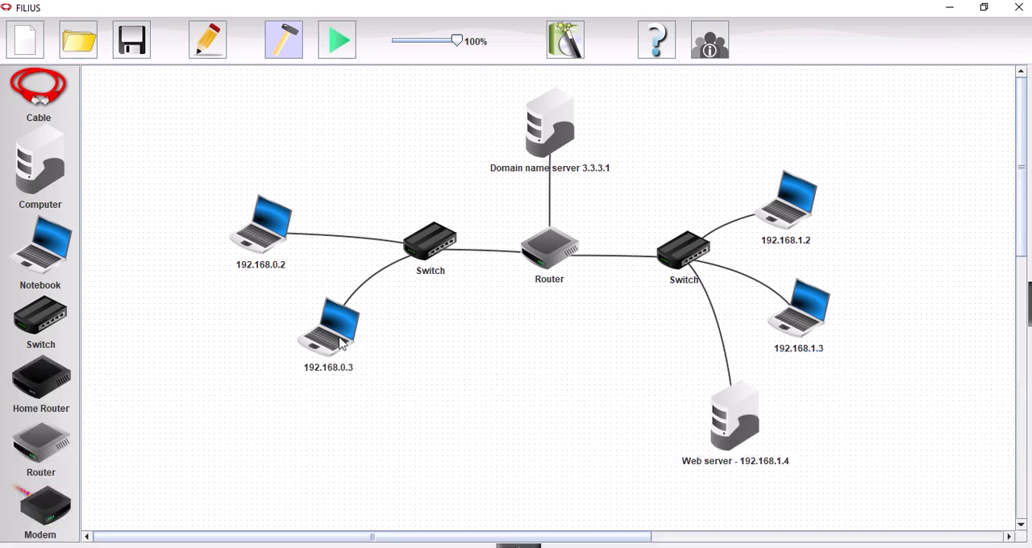
# Open laptop 192.168.0.3's settings, then the DNS server's to rename it Domain name server 3.3.3.2
pyautogui.click(328, 323)
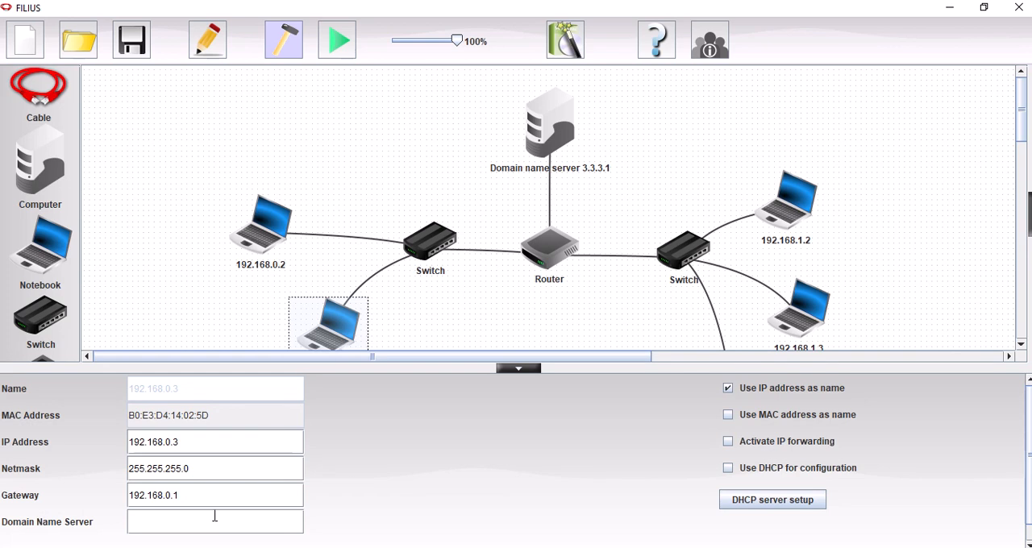
pyautogui.moveTo(322, 433)
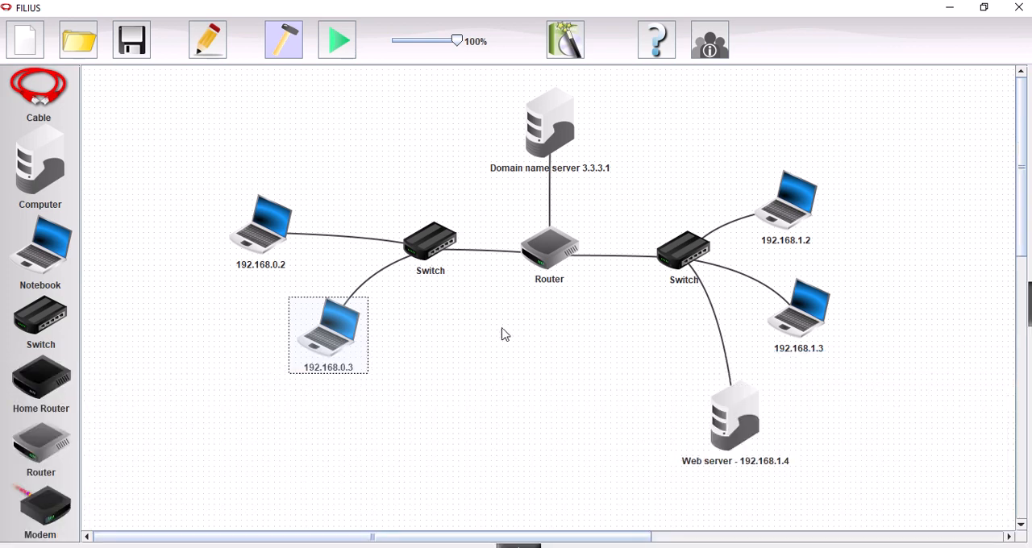
pyautogui.moveTo(544, 159)
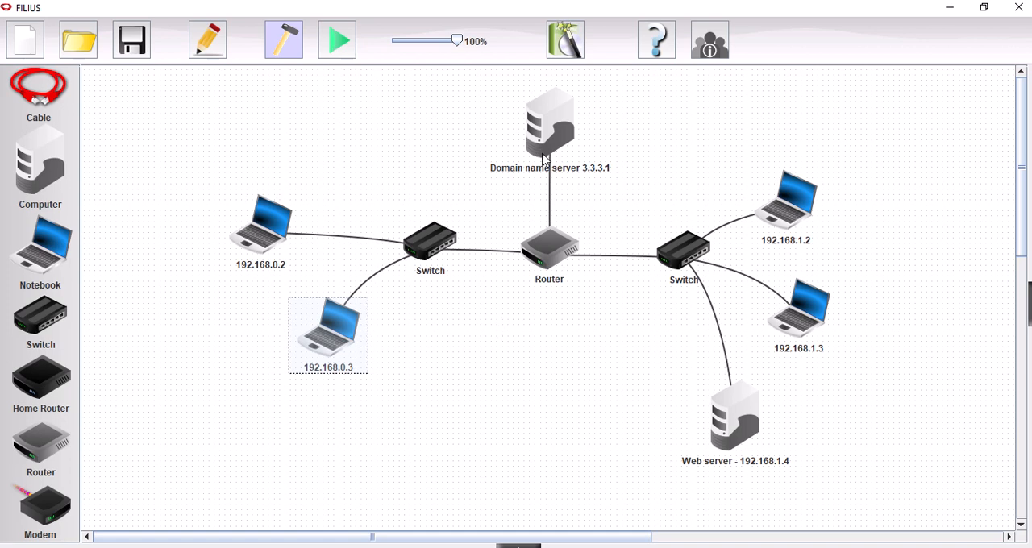
pyautogui.click(549, 129)
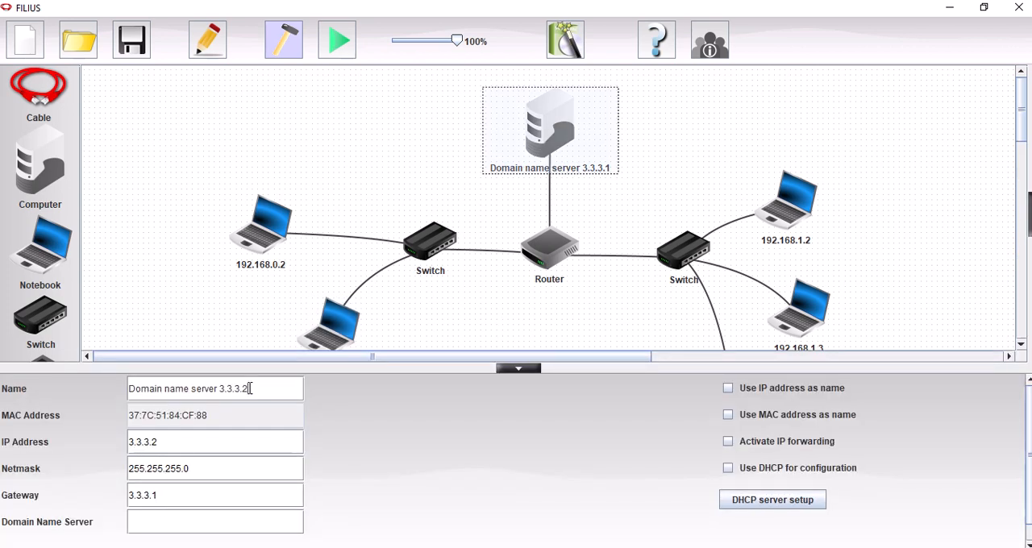
pyautogui.moveTo(299, 362)
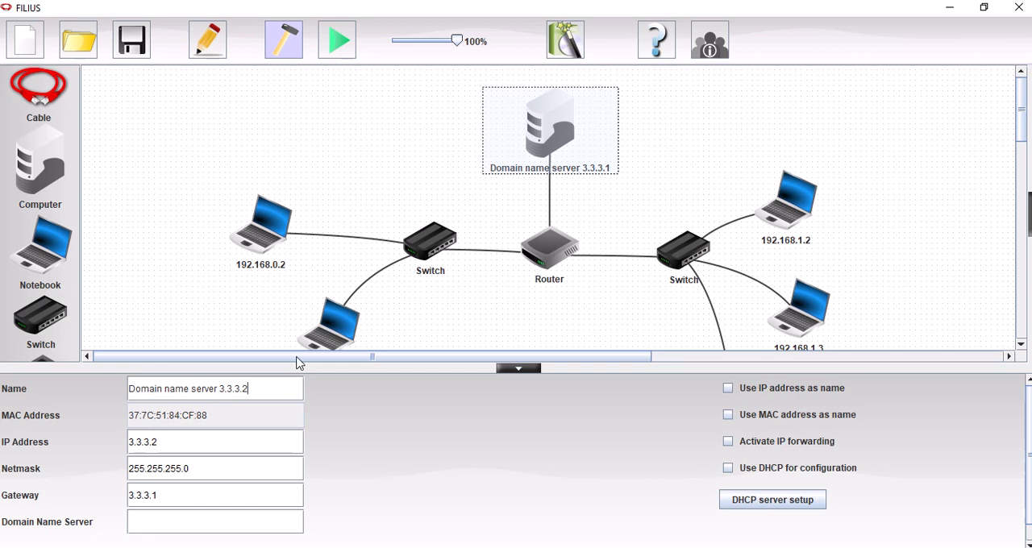
pyautogui.moveTo(517, 369)
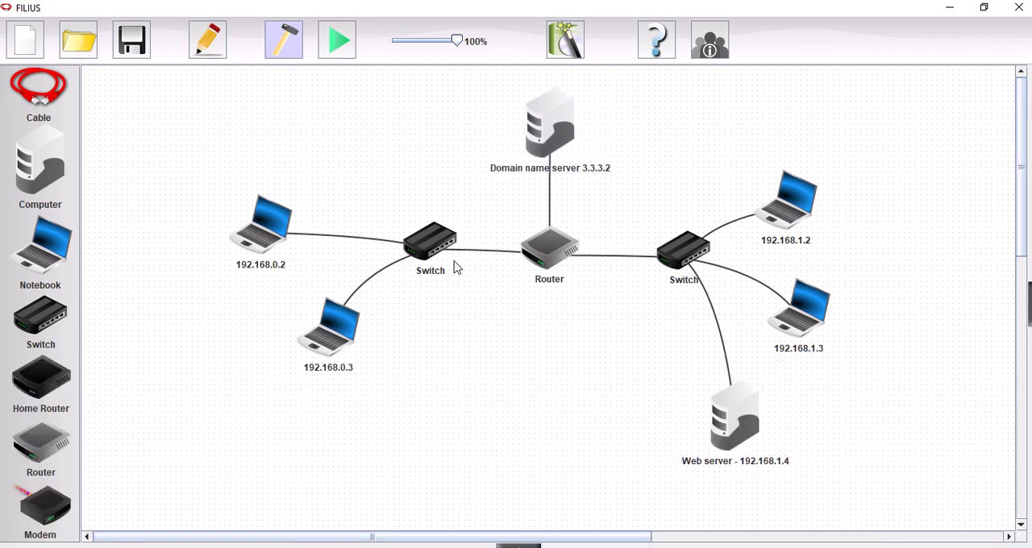
# Enter 3.3.3.2 as laptop 192.168.0.3's domain name server
pyautogui.rightClick(328, 322)
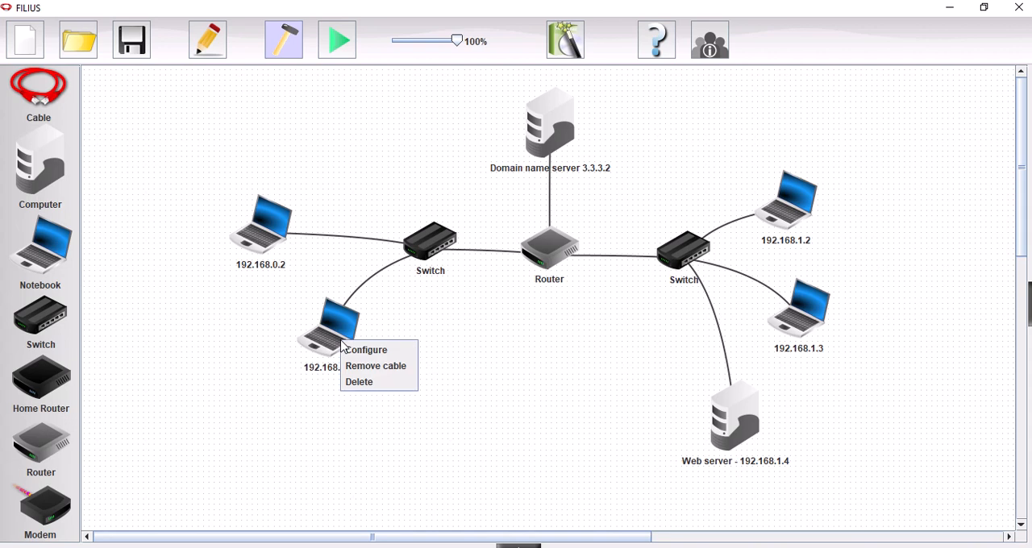
pyautogui.click(366, 349)
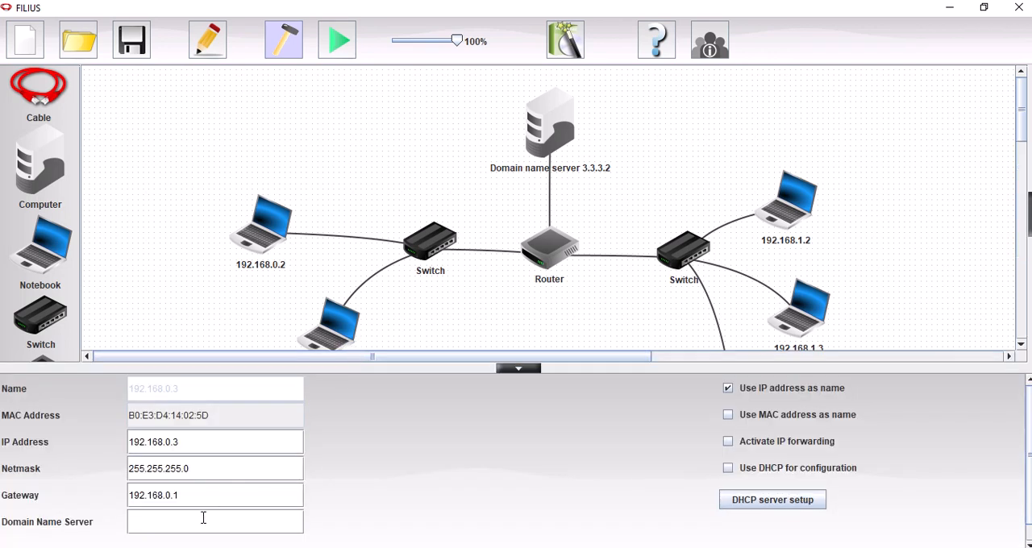
pyautogui.write('3.3.3.2')
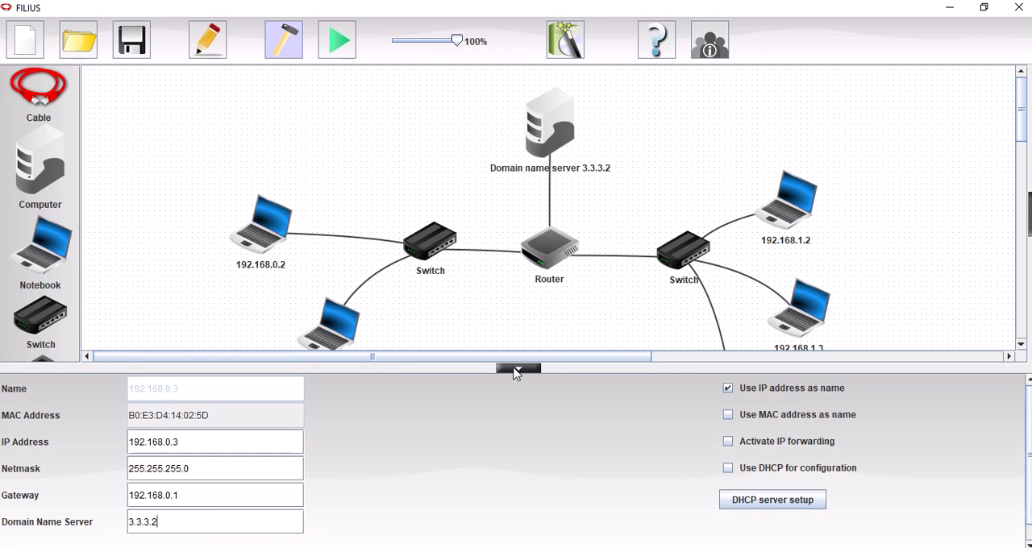
# Enter 3.3.3.2 as the domain name server on laptop 192.168.0.2 and the web server
pyautogui.click(260, 224)
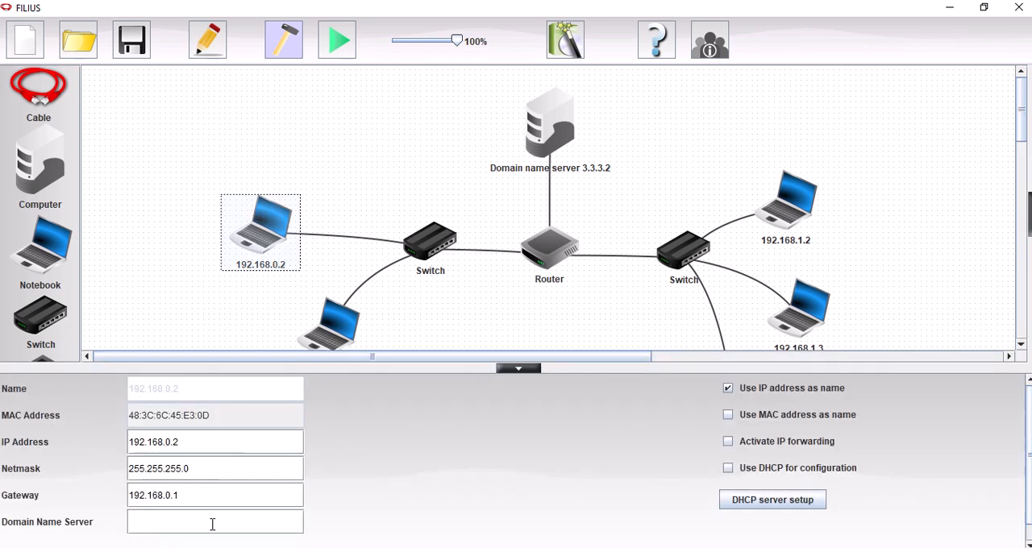
pyautogui.write('3.3')
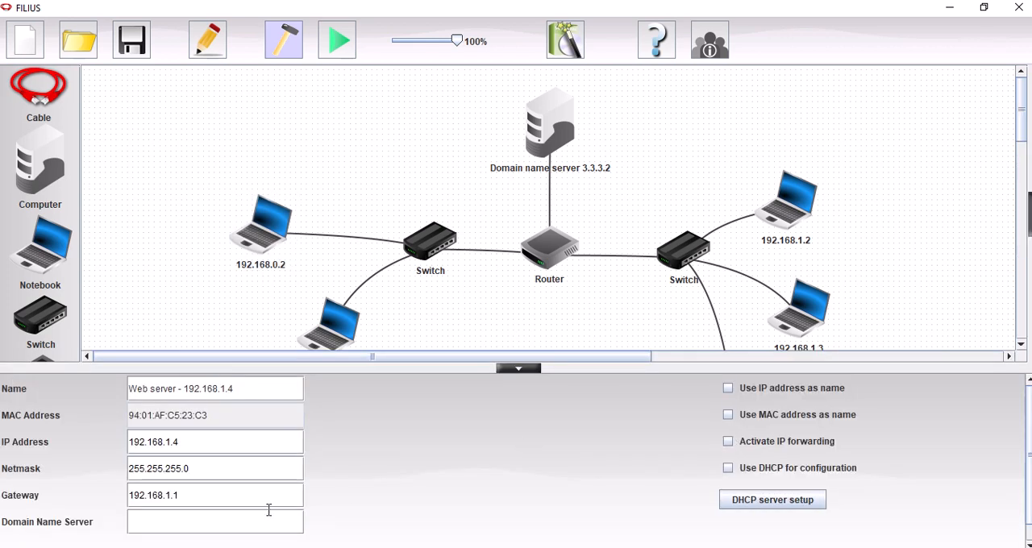
pyautogui.write('3.3.3.')
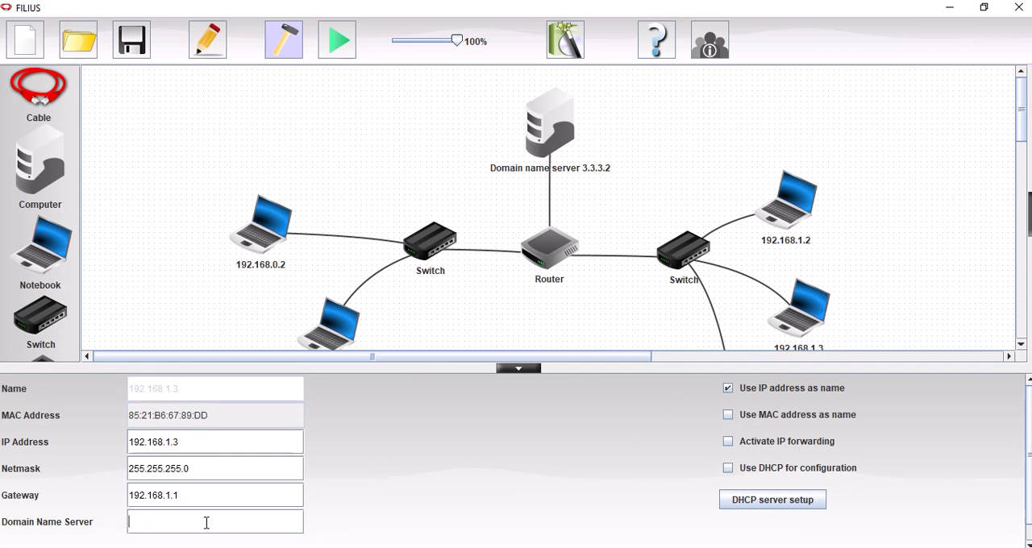
pyautogui.write('3.')
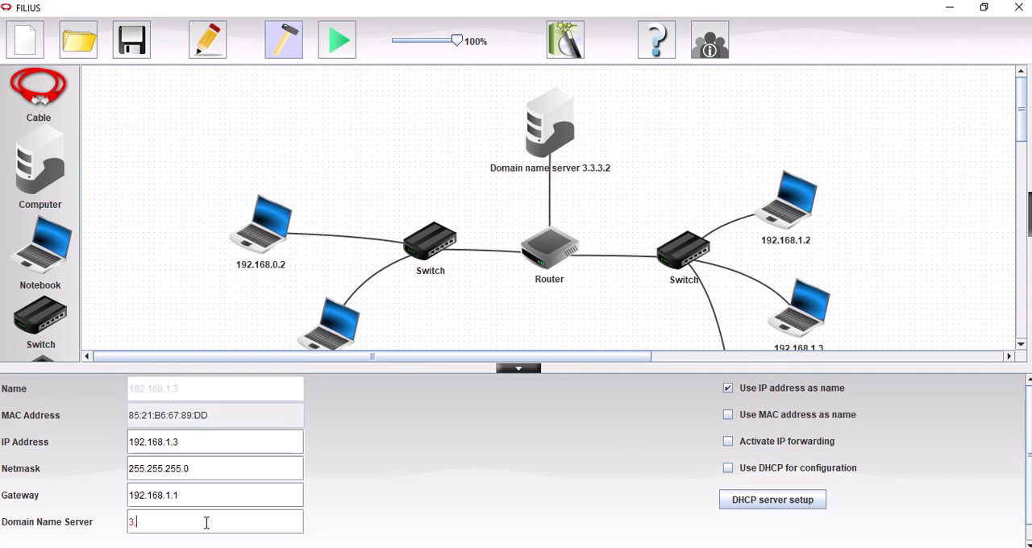
pyautogui.write('3.3.2')
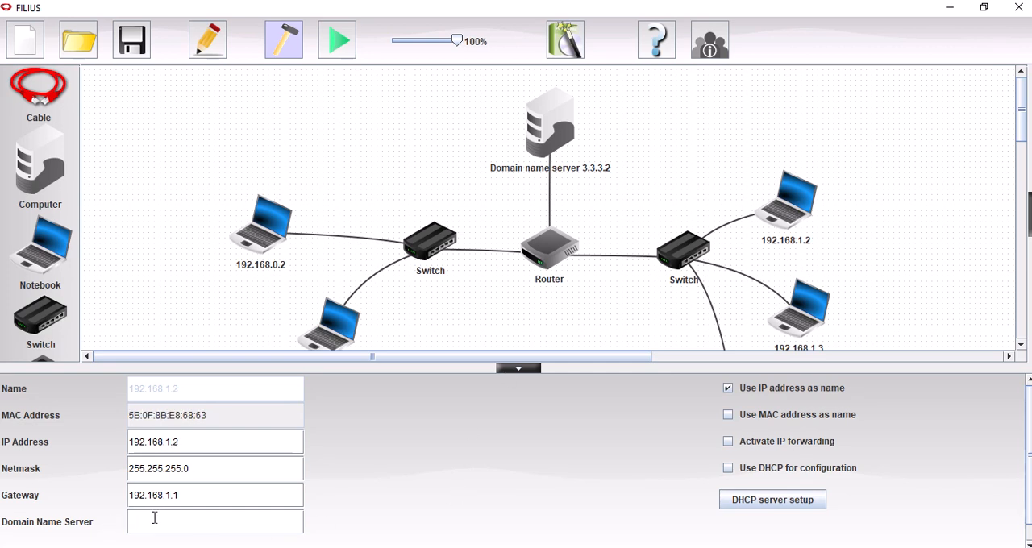
pyautogui.write('3.3.3.2')
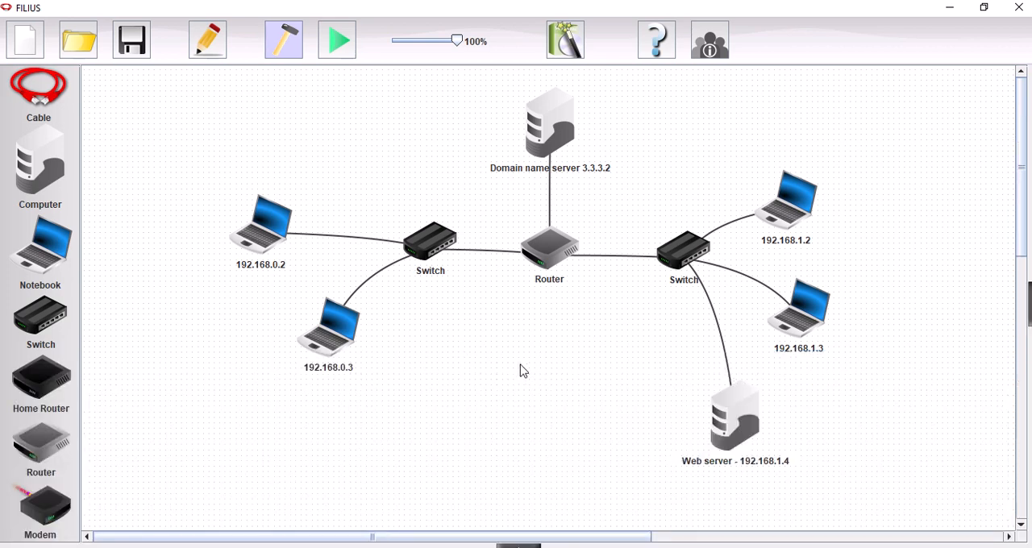
pyautogui.moveTo(396, 428)
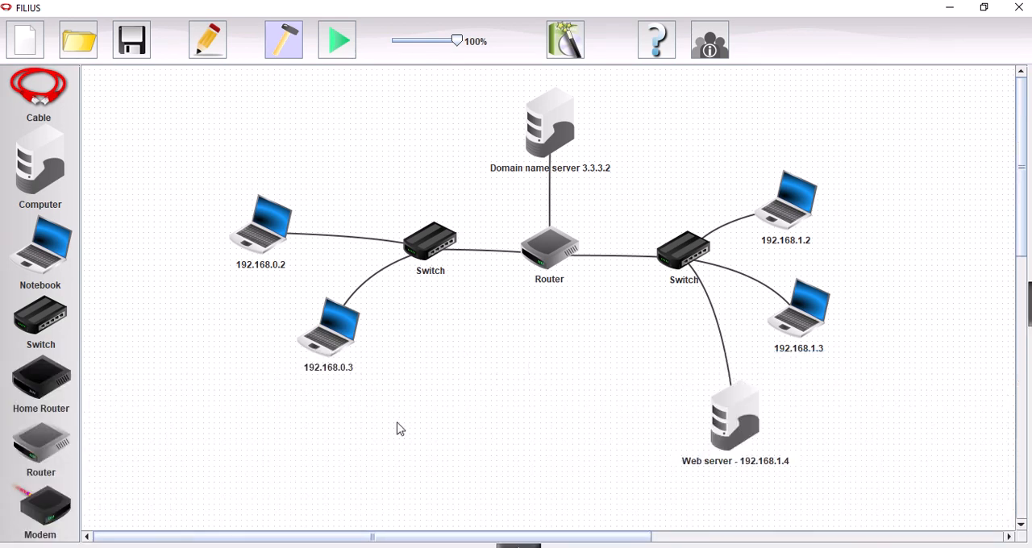
pyautogui.moveTo(328, 347)
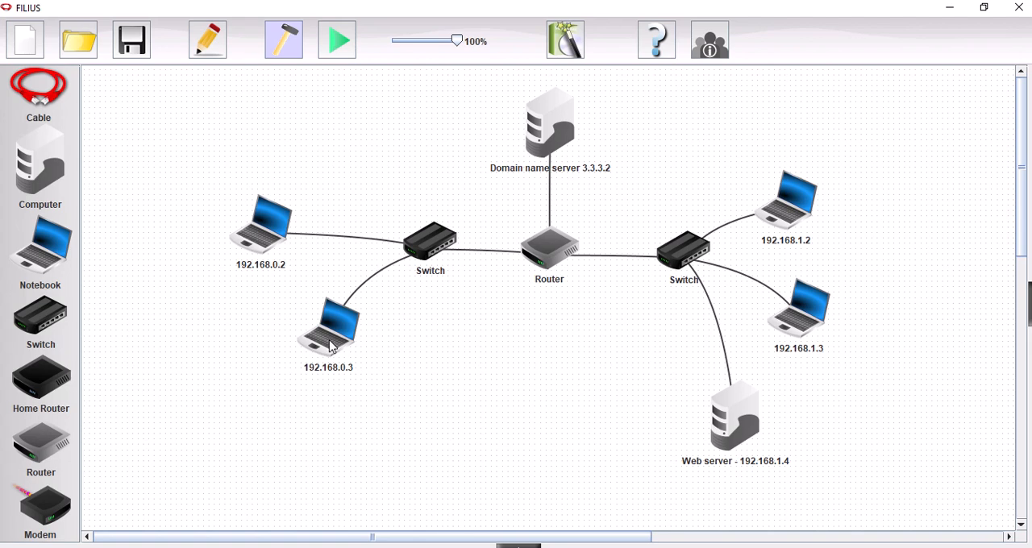
pyautogui.moveTo(833, 443)
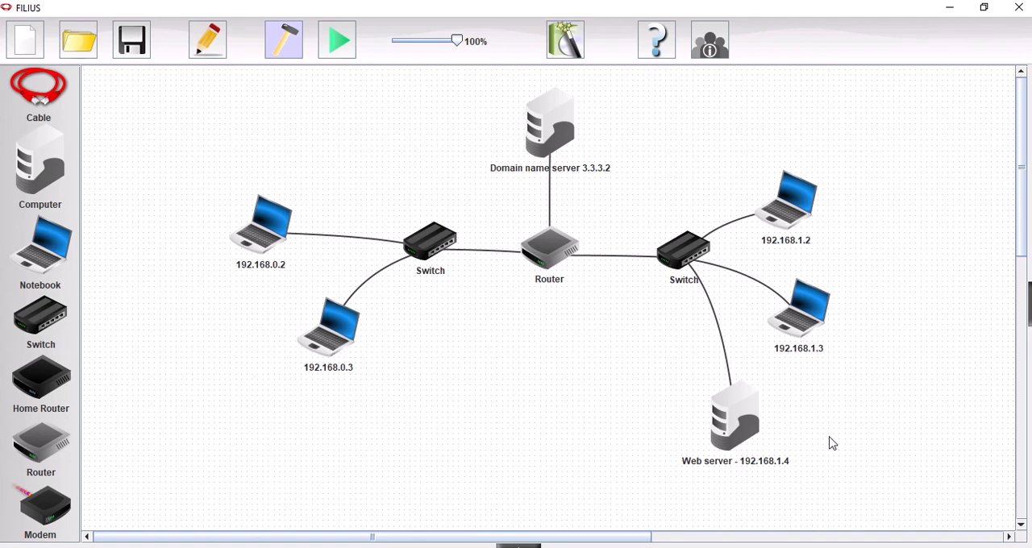
pyautogui.moveTo(533, 135)
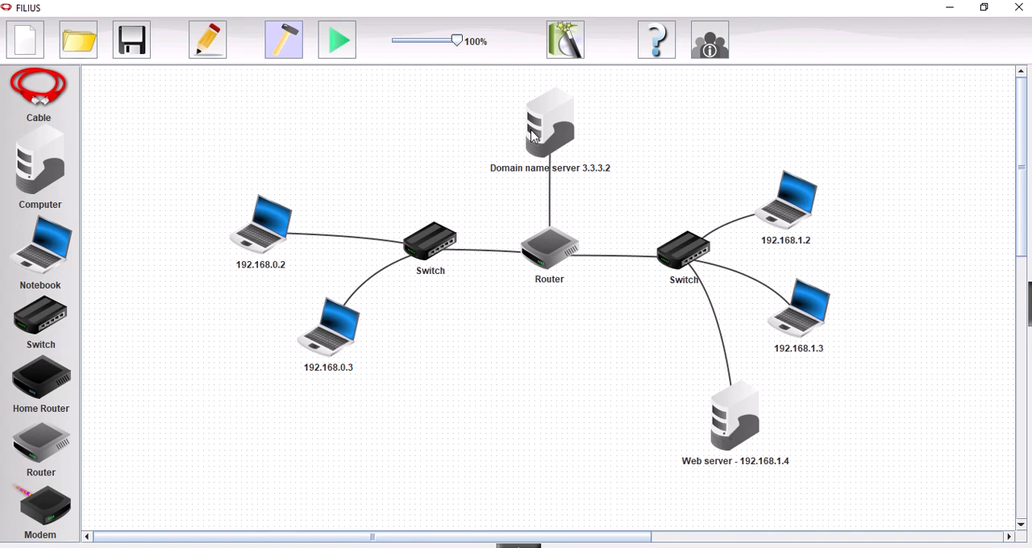
pyautogui.moveTo(545, 385)
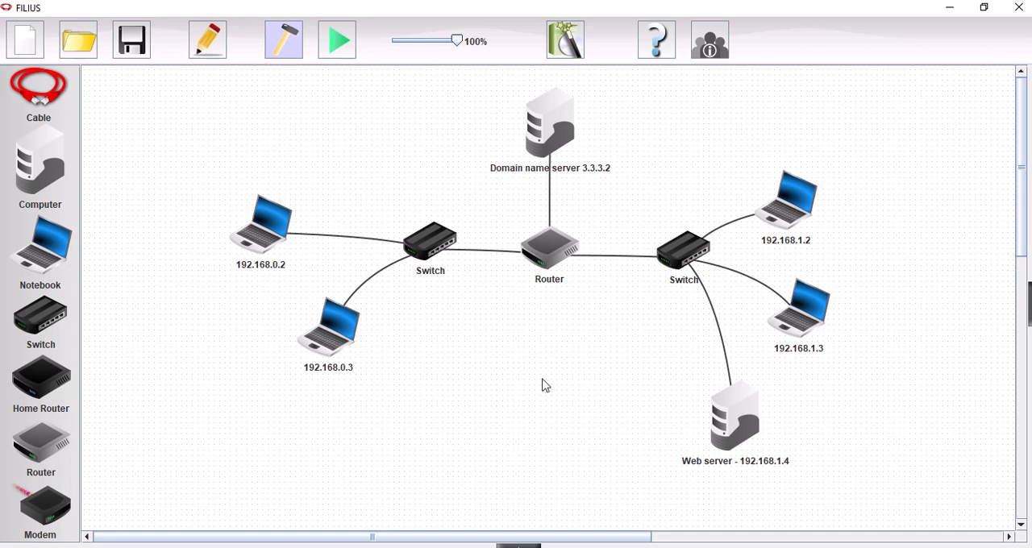
pyautogui.moveTo(337, 345)
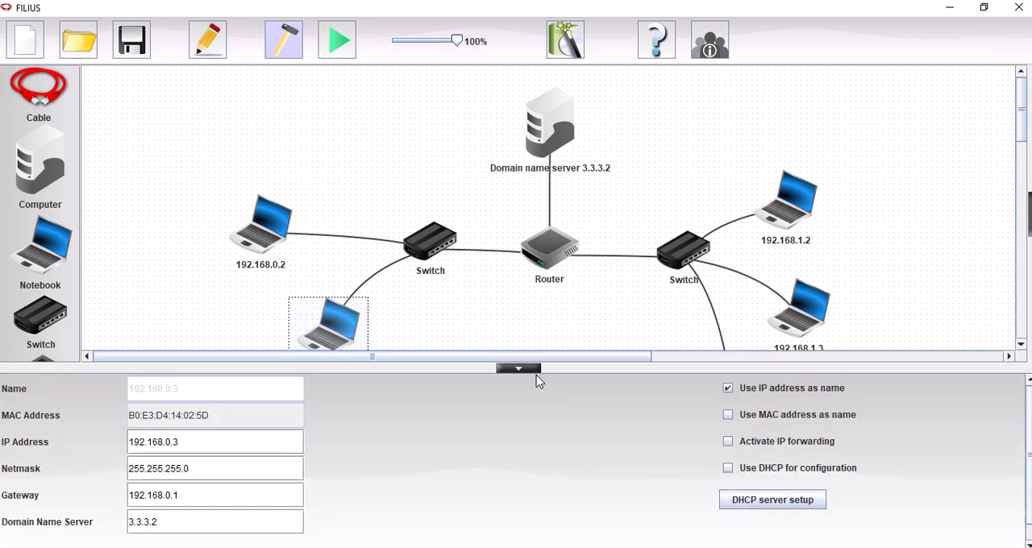
pyautogui.click(336, 39)
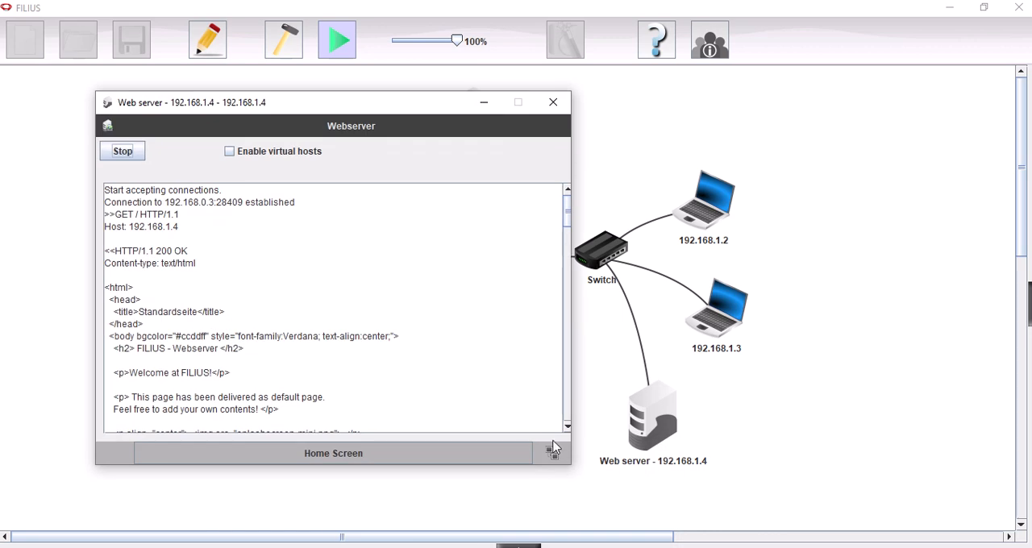
pyautogui.moveTo(91, 56)
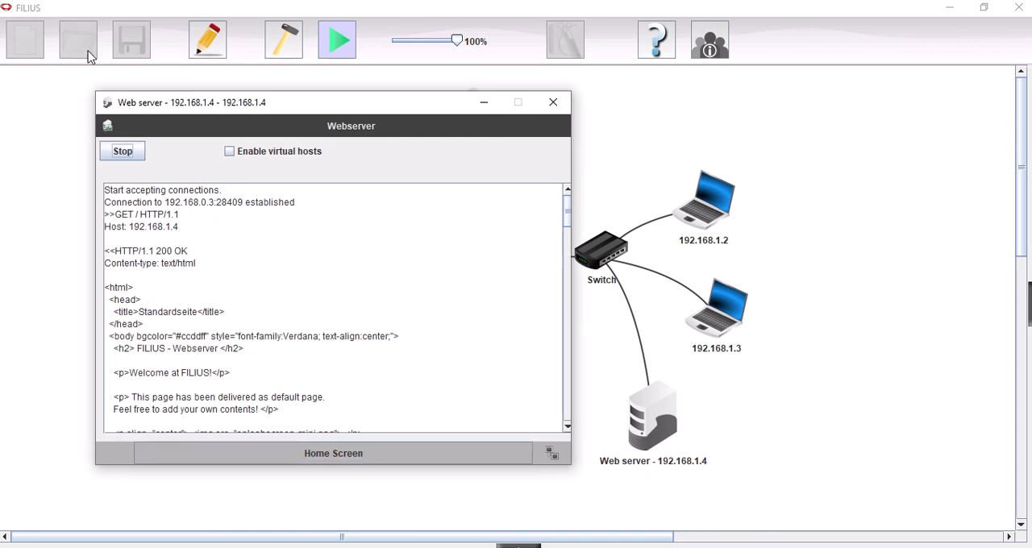
pyautogui.moveTo(289, 84)
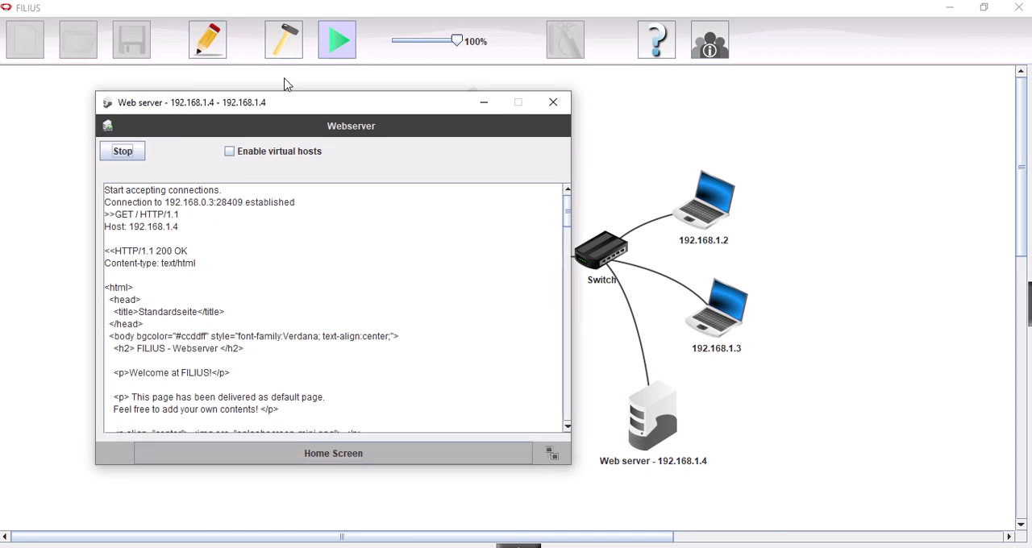
pyautogui.click(552, 101)
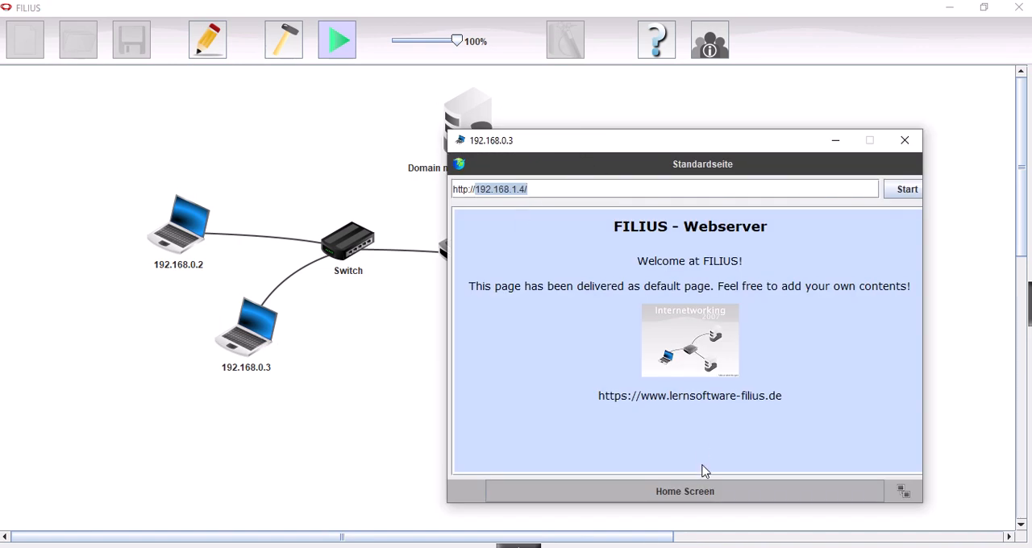
pyautogui.click(562, 189)
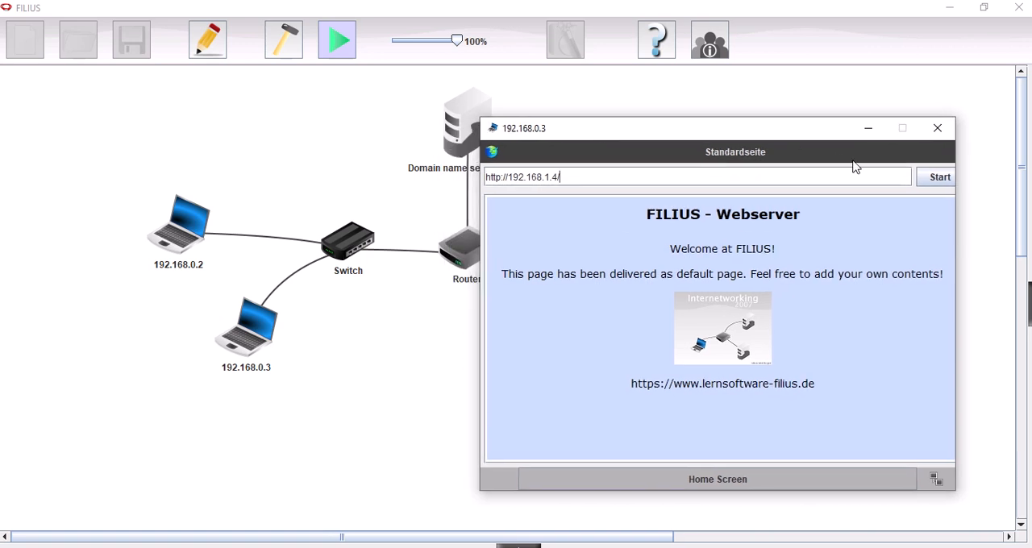
pyautogui.click(935, 176)
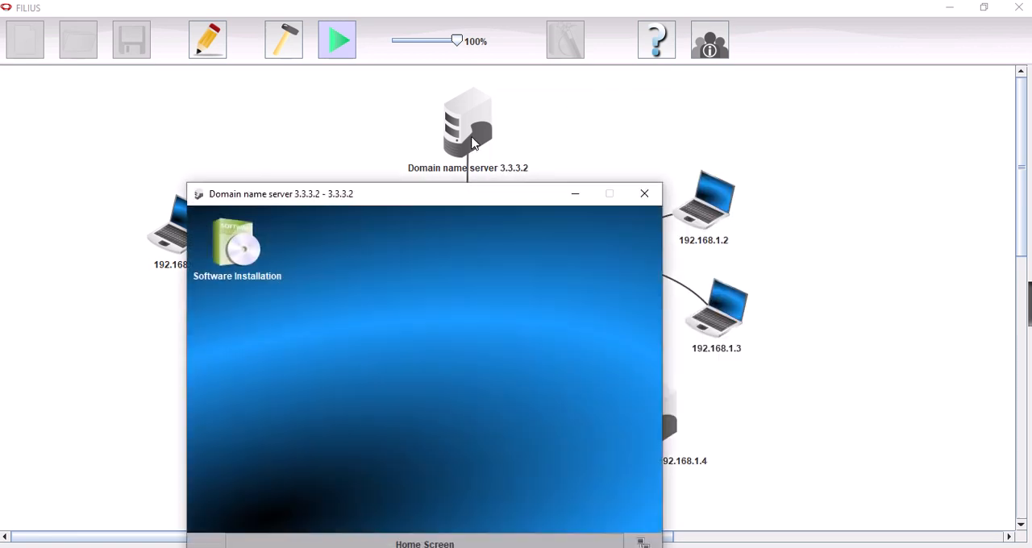
# Move DNS server into the installed software on Domain name server 3.3.3.2 and apply
pyautogui.doubleClick(237, 246)
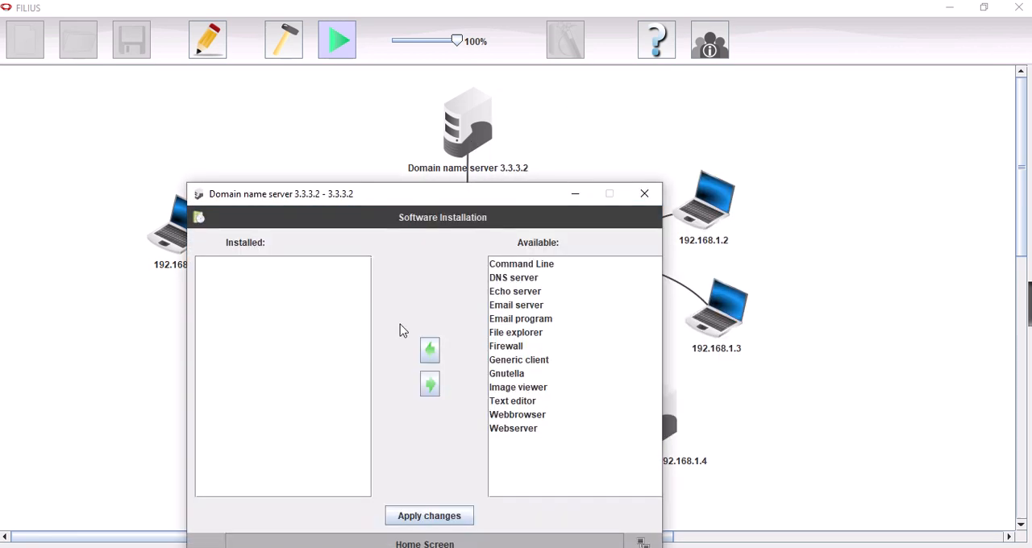
pyautogui.click(513, 277)
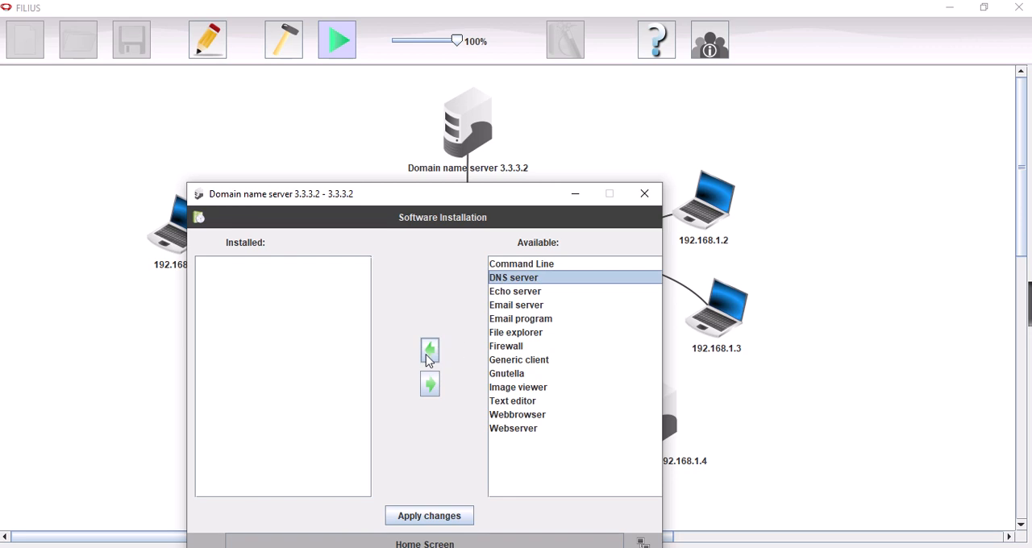
pyautogui.click(429, 350)
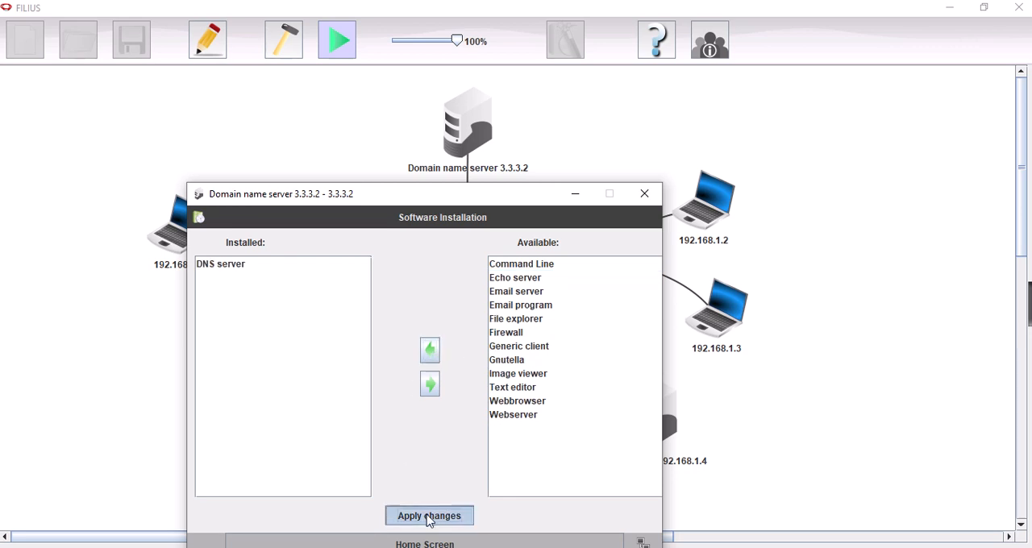
pyautogui.click(429, 516)
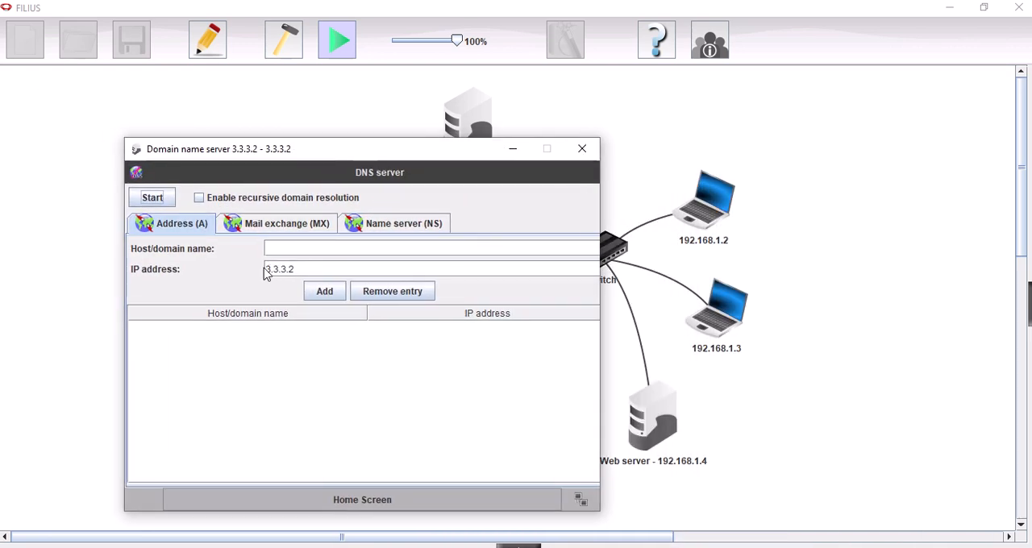
pyautogui.write('192.168.1.4')
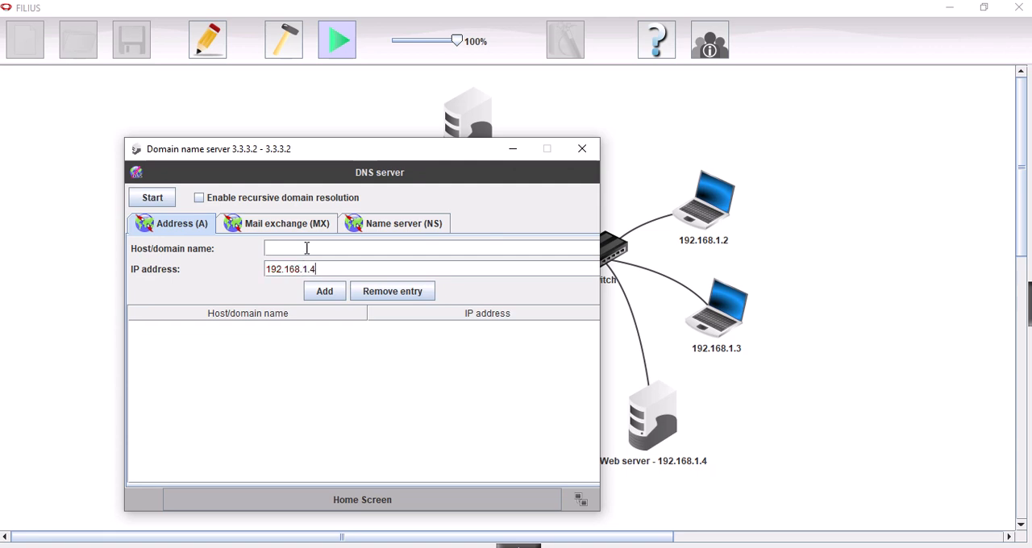
pyautogui.write('www.fi')
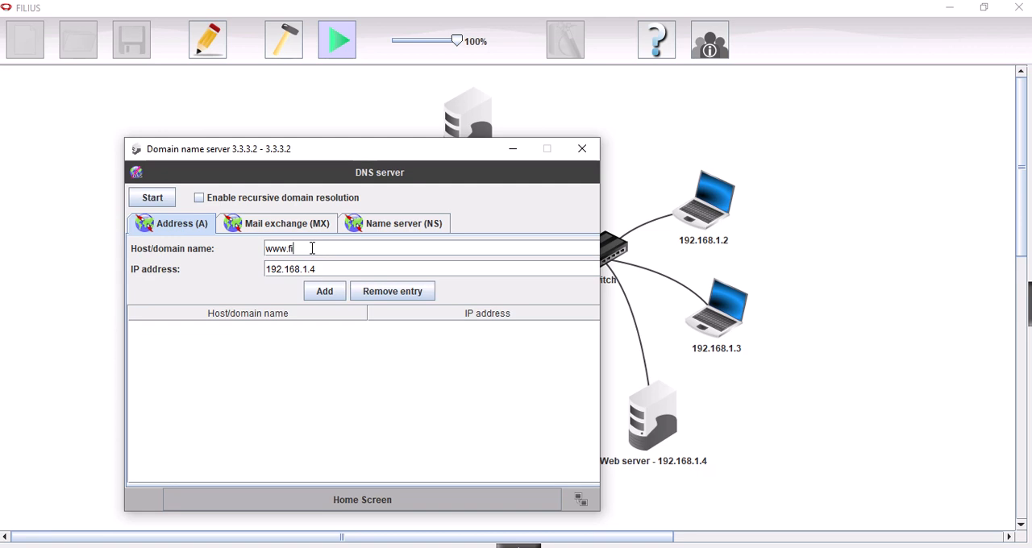
pyautogui.write('lius')
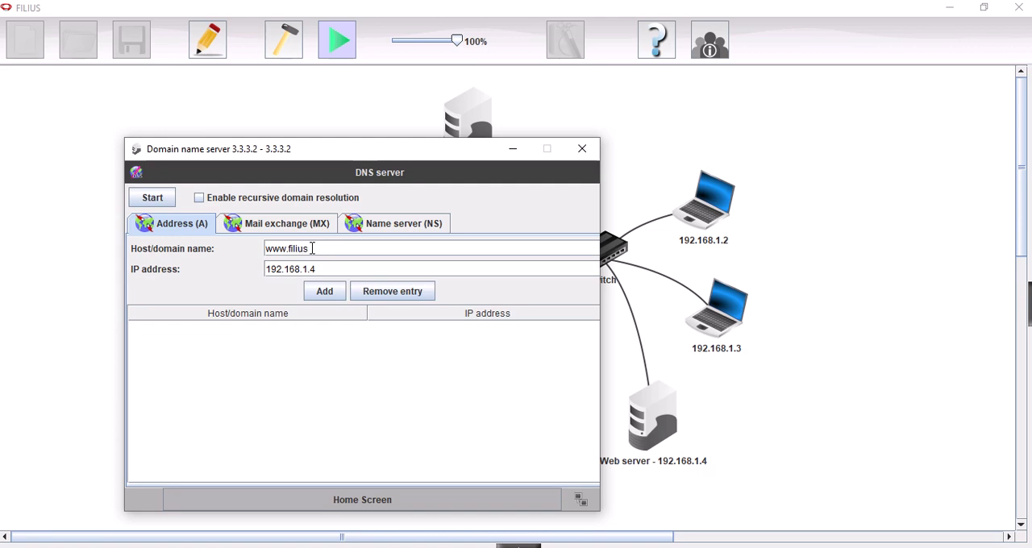
pyautogui.write('.com')
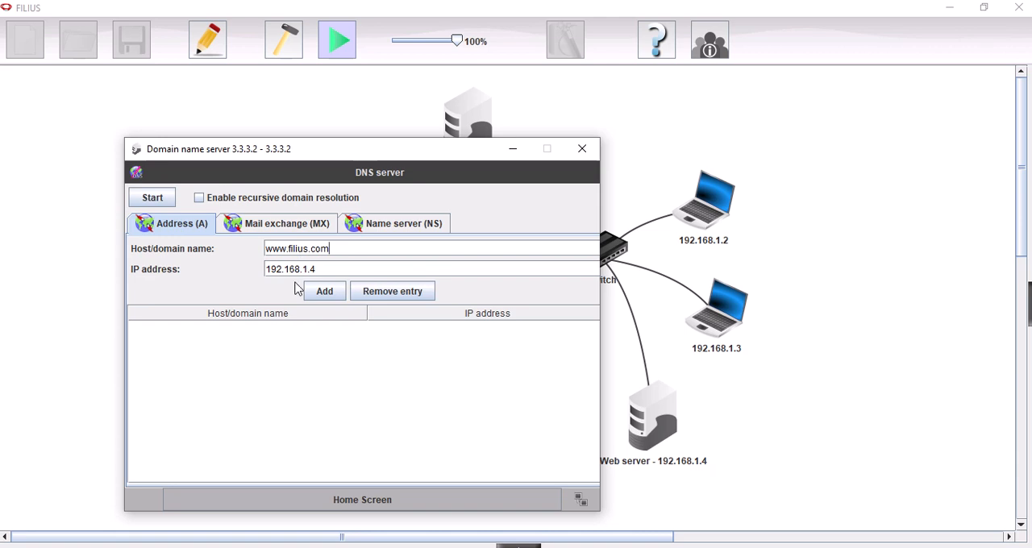
pyautogui.moveTo(310, 307)
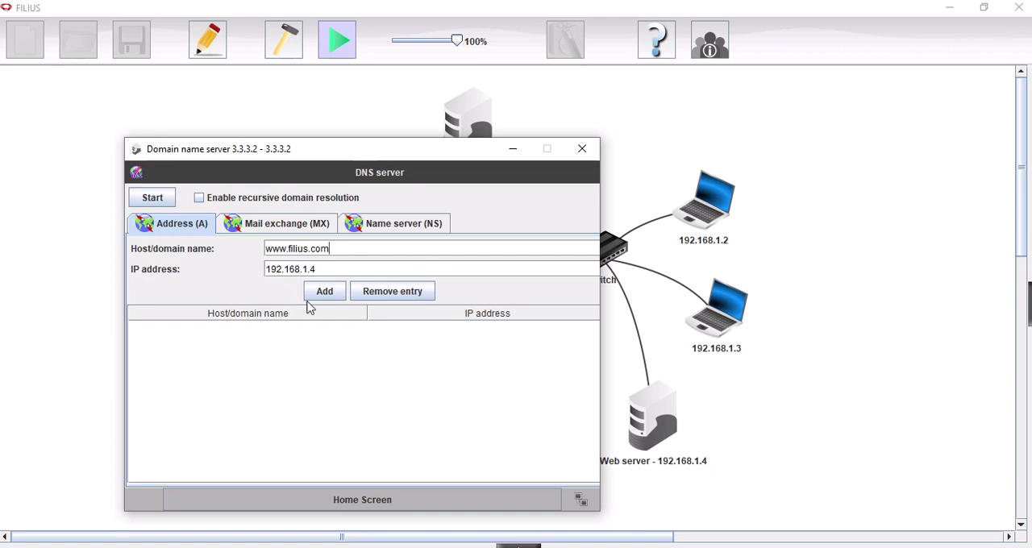
pyautogui.click(324, 291)
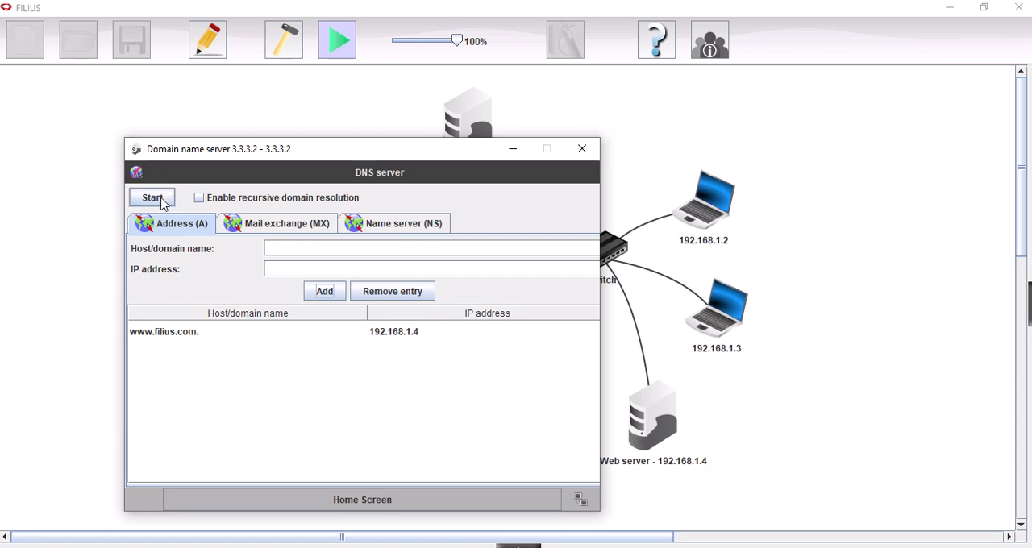
pyautogui.click(151, 198)
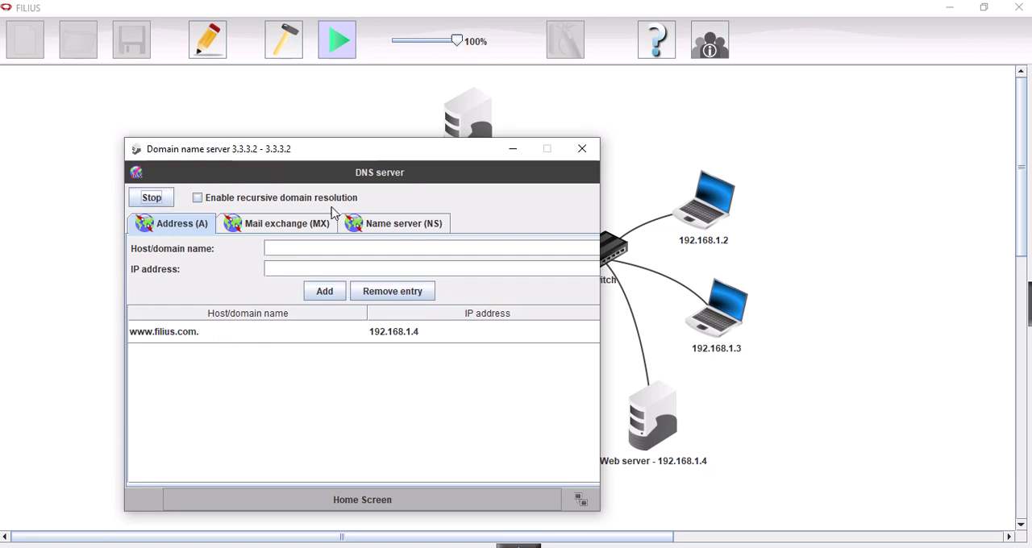
pyautogui.click(582, 148)
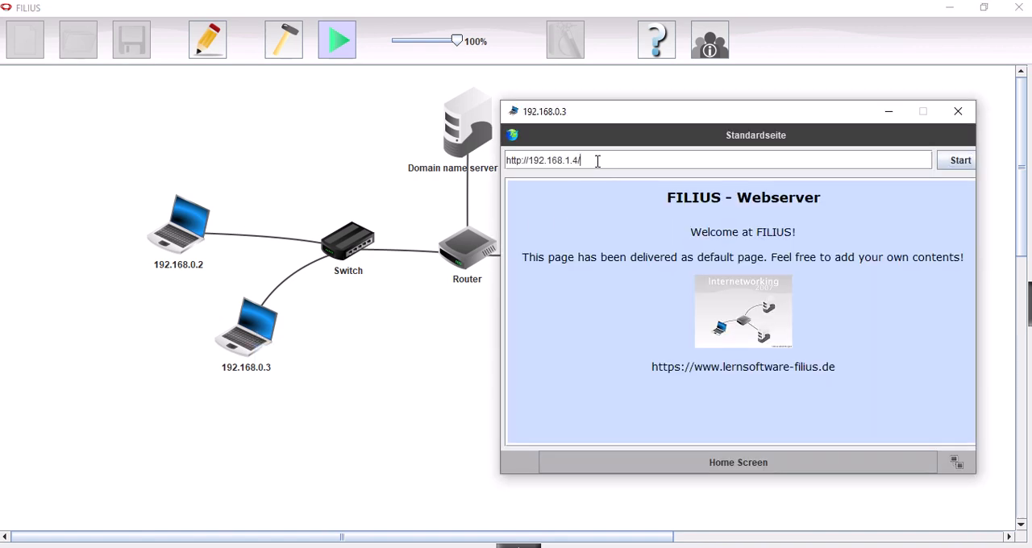
pyautogui.press('BackSpace')
pyautogui.write('http://www.')
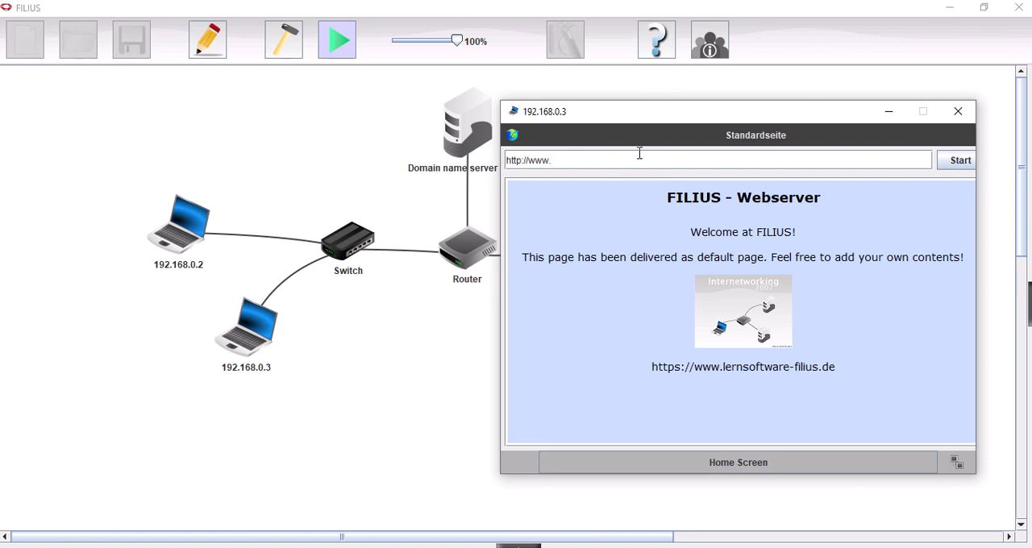
pyautogui.write('filius.com')
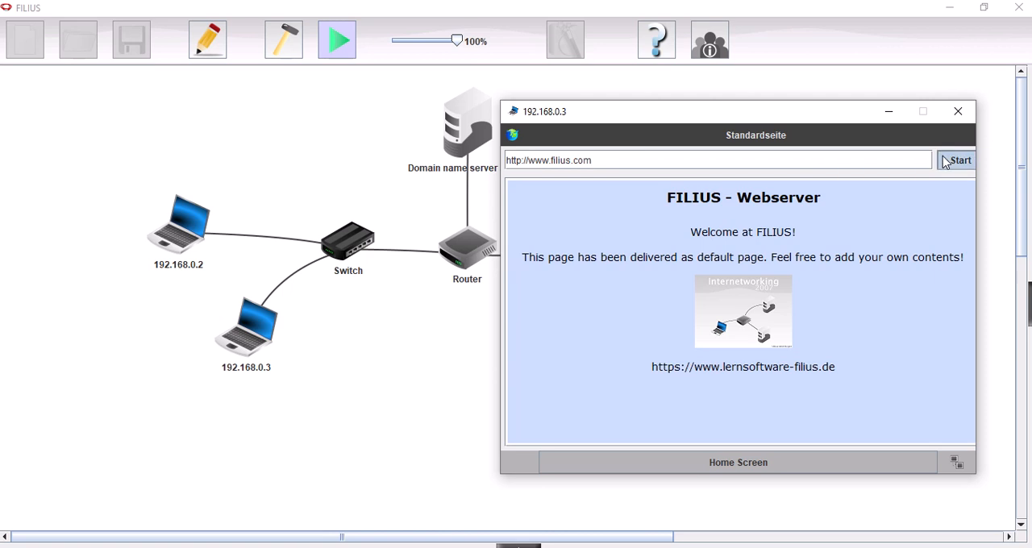
pyautogui.click(959, 160)
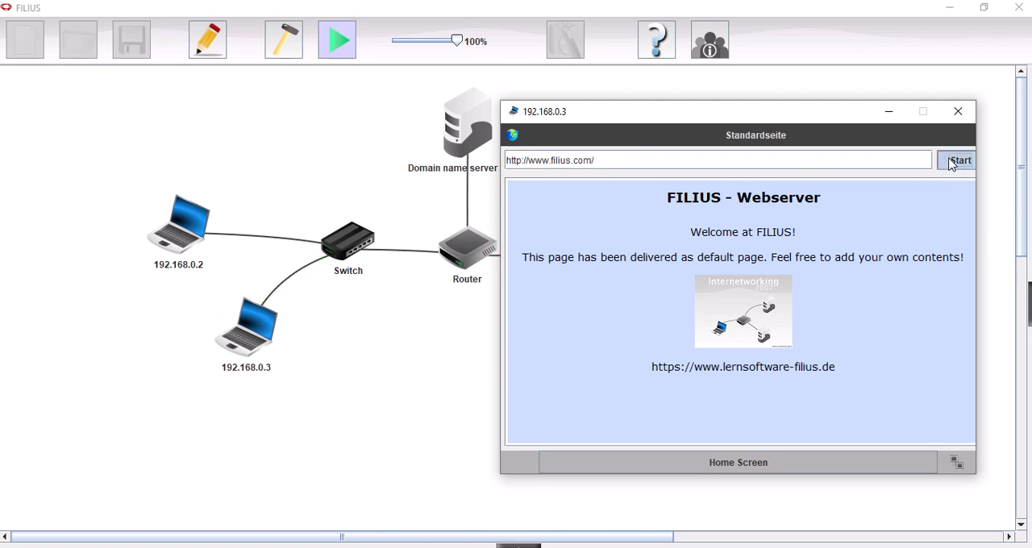
pyautogui.moveTo(756, 111); pyautogui.dragTo(643, 128)
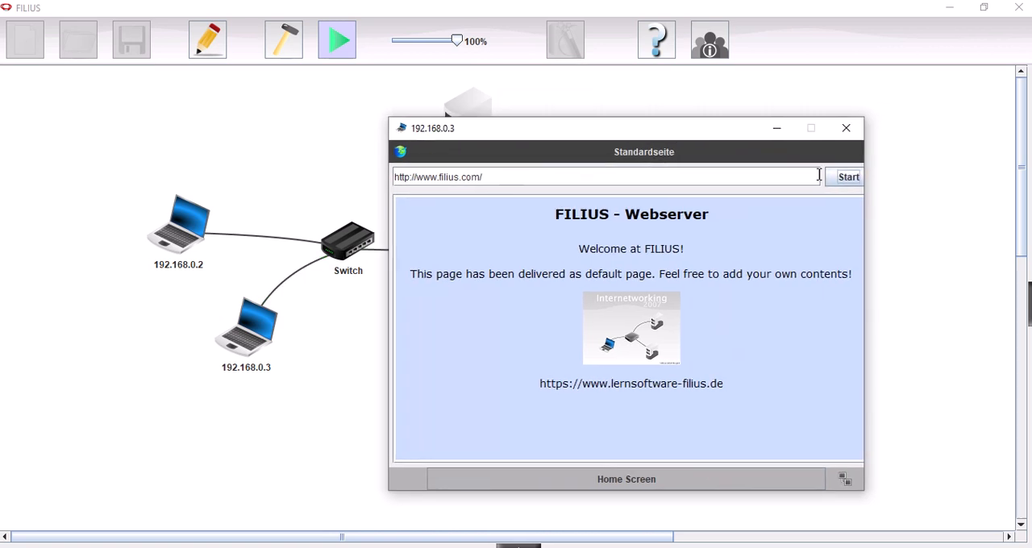
pyautogui.moveTo(695, 139)
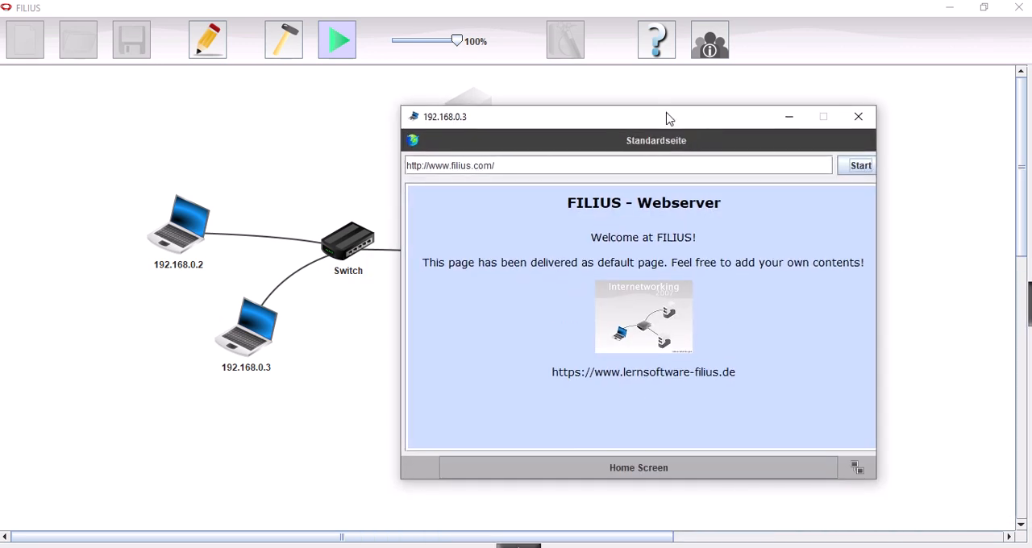
pyautogui.moveTo(669, 117); pyautogui.dragTo(637, 121)
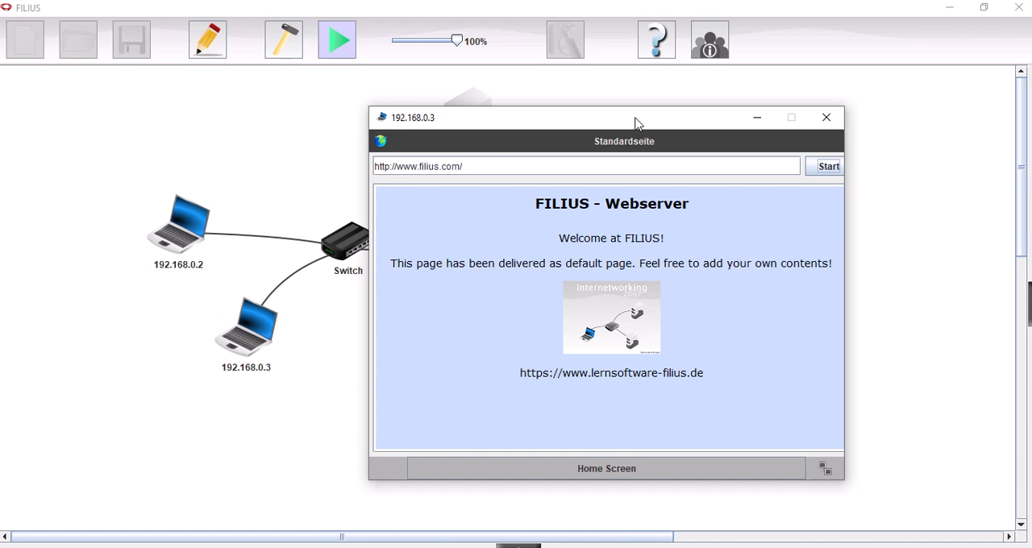